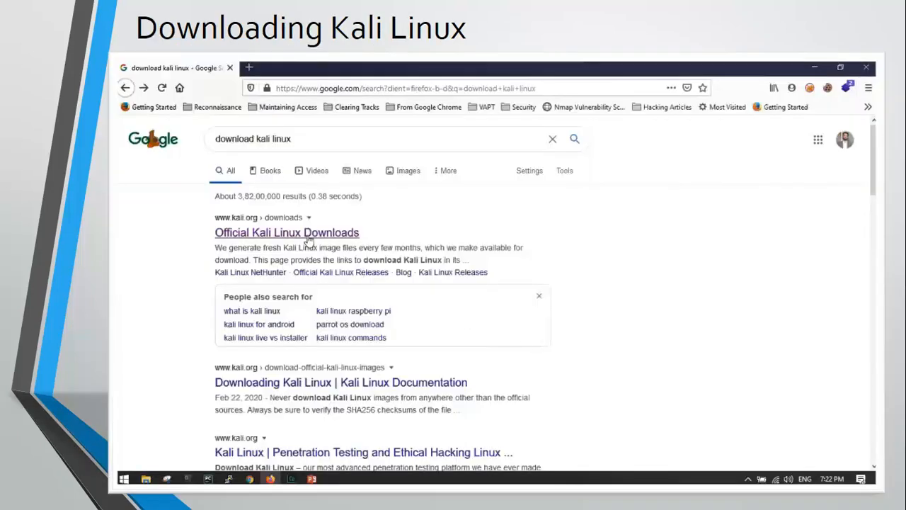
# Reach the official Kali Linux downloads page from the Google result and locate the 64-bit VMware image row.
pyautogui.click(286, 232)
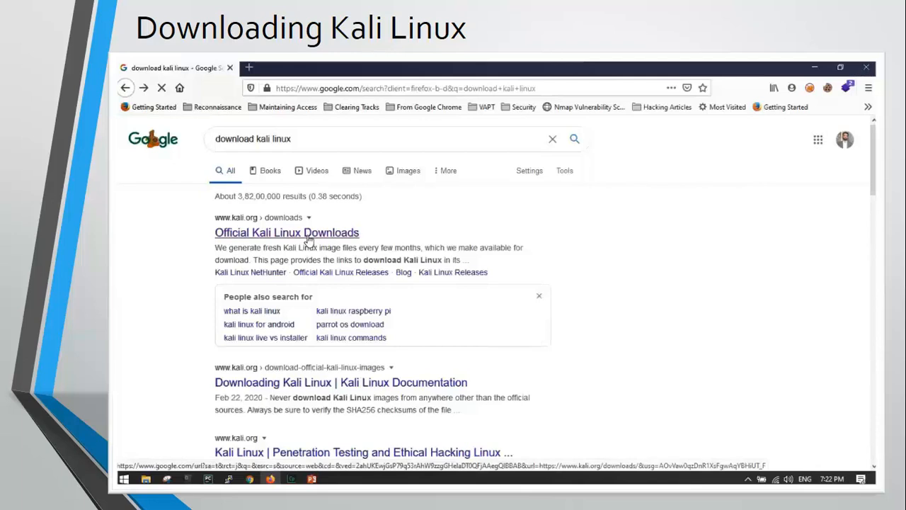
pyautogui.click(286, 232)
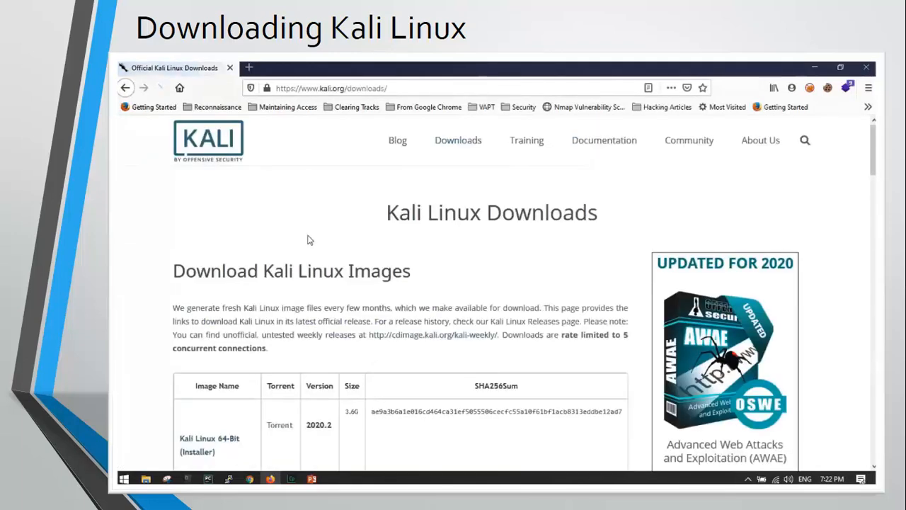
pyautogui.scroll(-3)
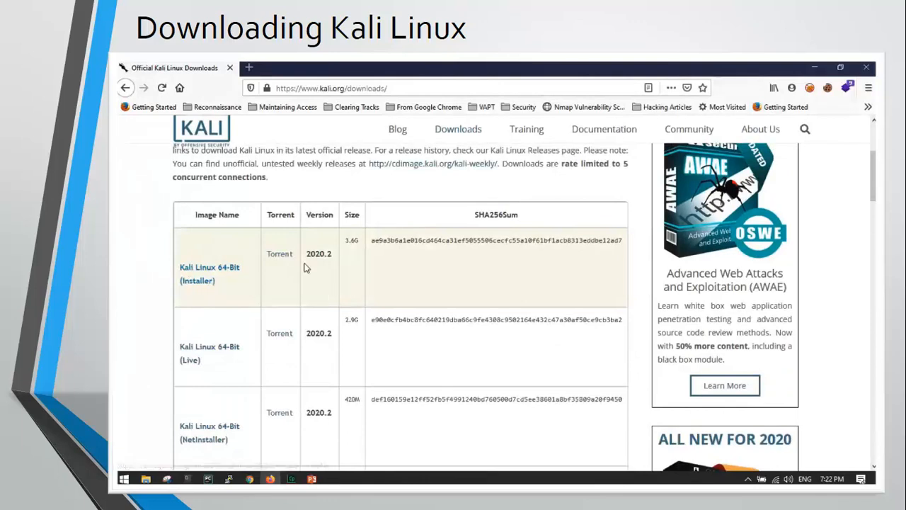
pyautogui.moveTo(380, 334)
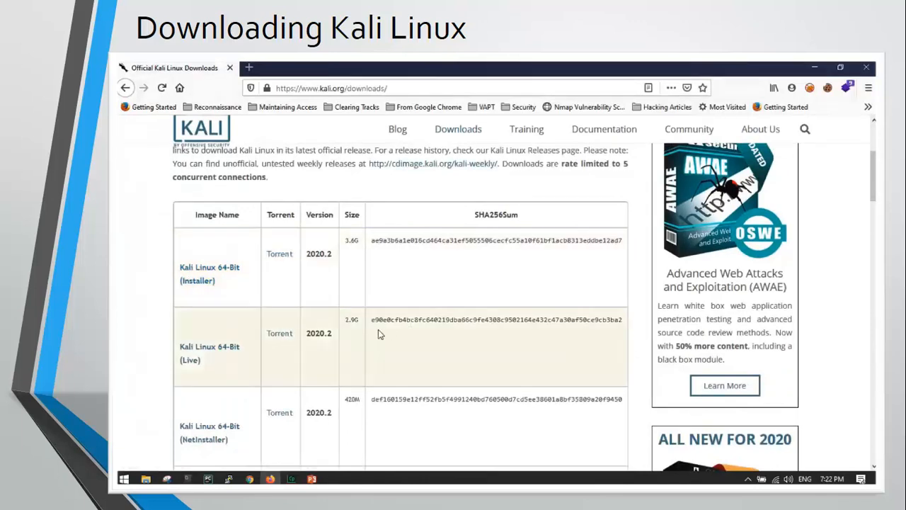
pyautogui.scroll(-3)
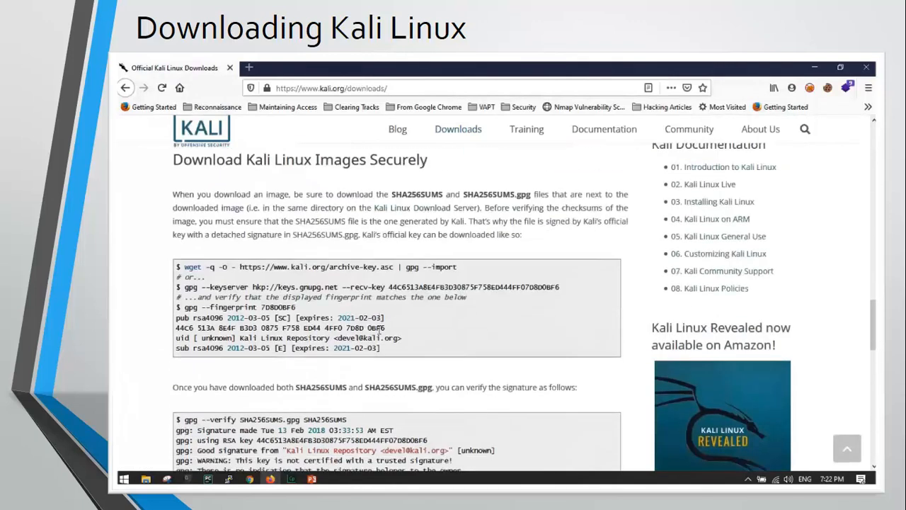
pyautogui.scroll(-3)
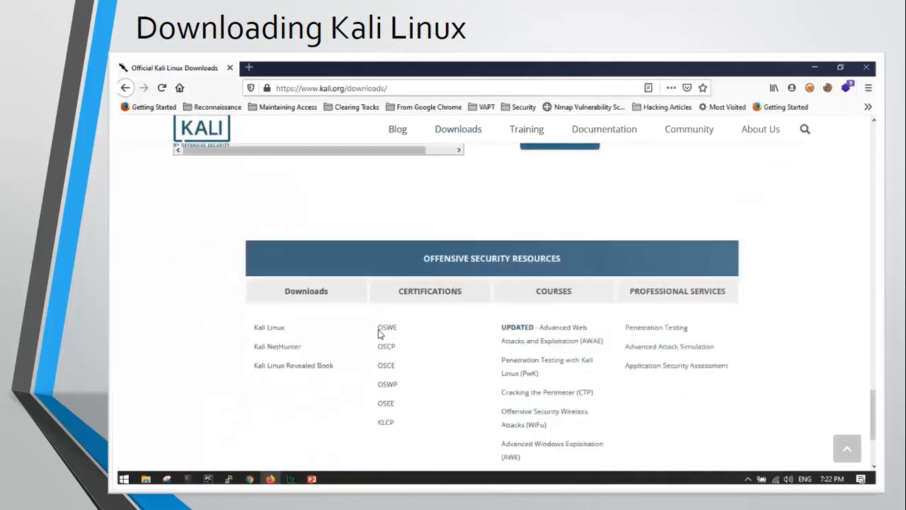
pyautogui.scroll(3)
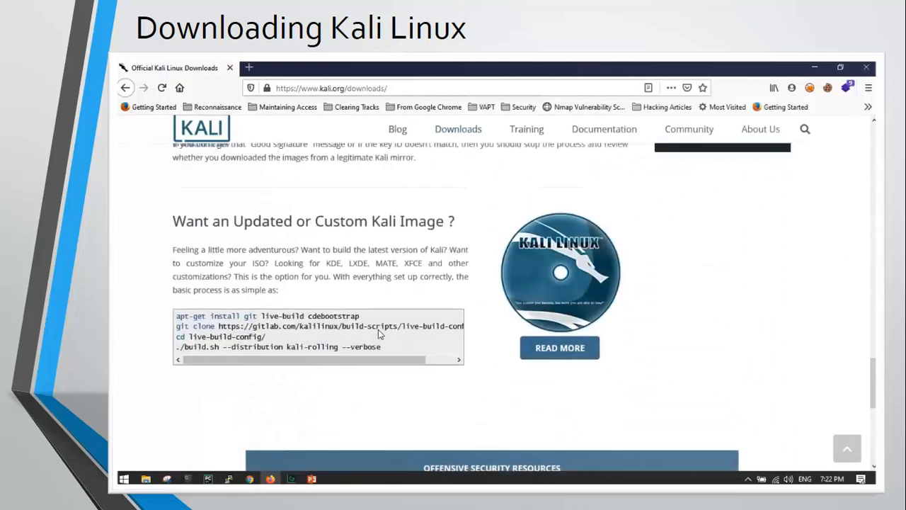
pyautogui.scroll(3)
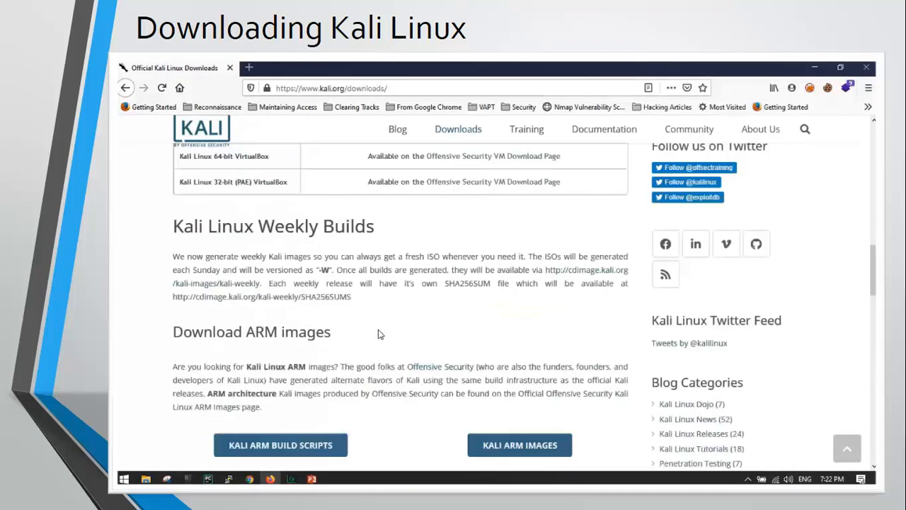
pyautogui.scroll(3)
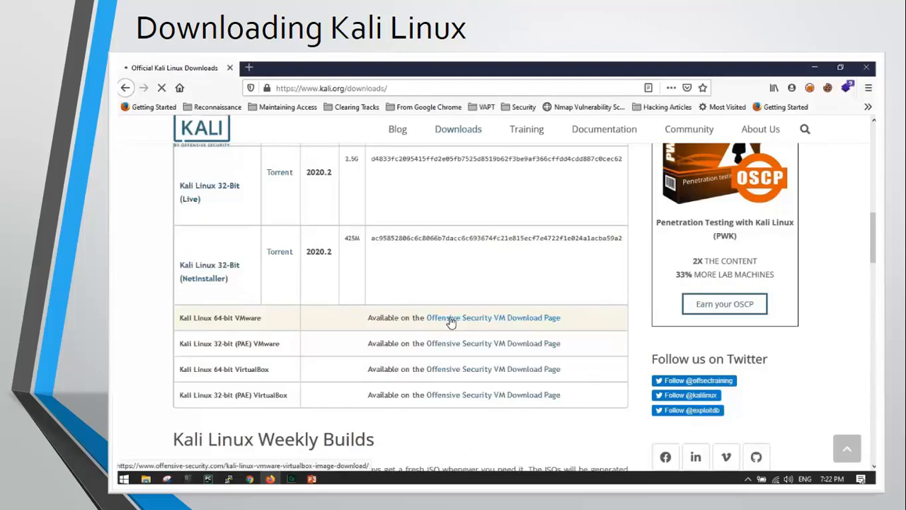
# Follow the 'Offensive Security VM Download Page' link and review the VMware, VirtualBox and Hyper-V image sections.
pyautogui.click(493, 317)
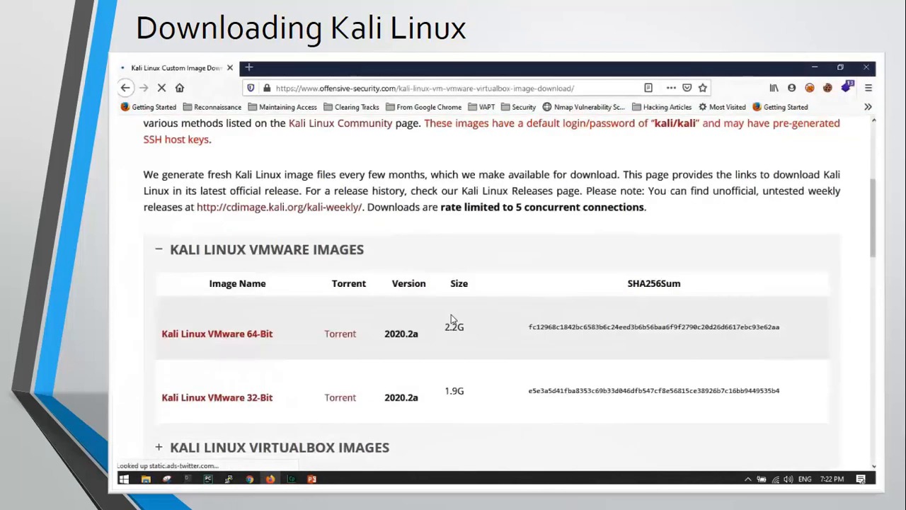
pyautogui.scroll(-3)
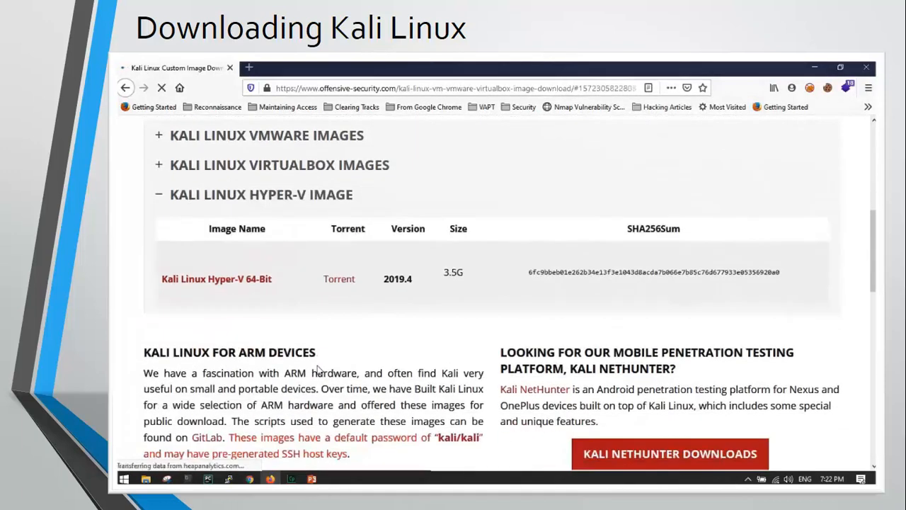
pyautogui.scroll(-3)
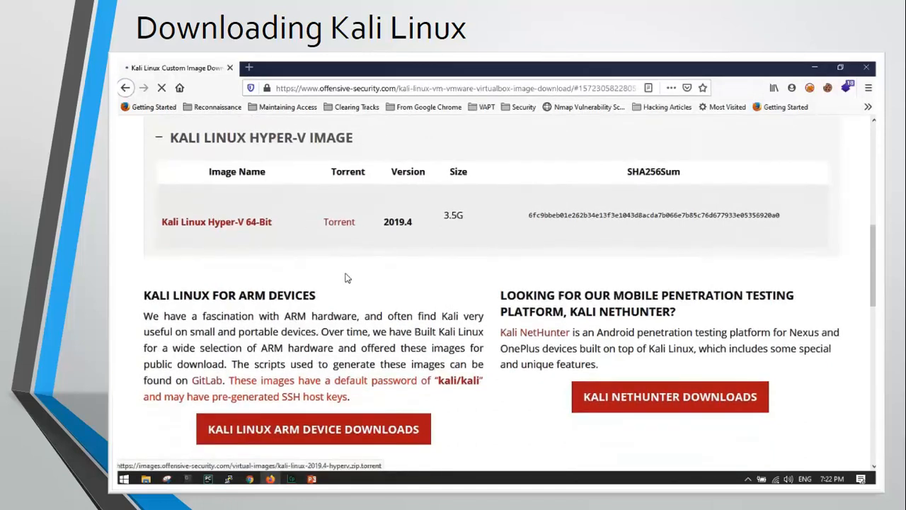
pyautogui.scroll(3)
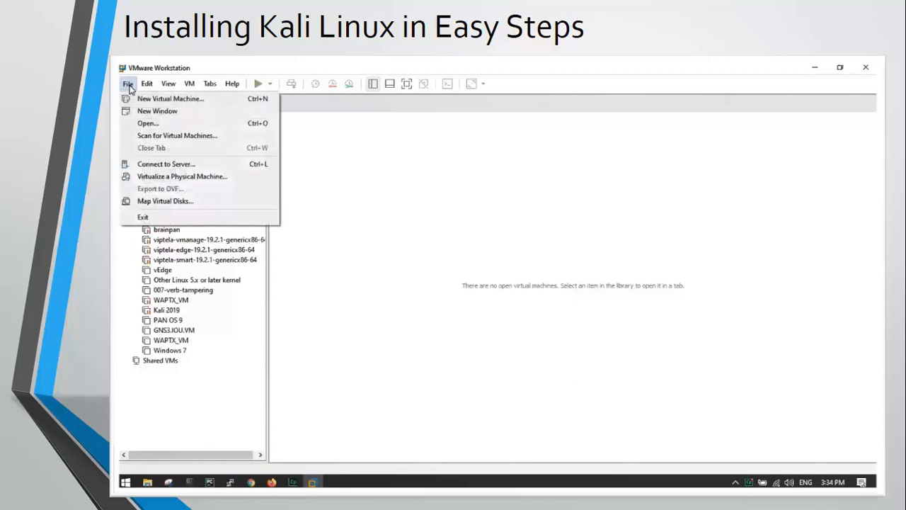
pyautogui.moveTo(170, 99)
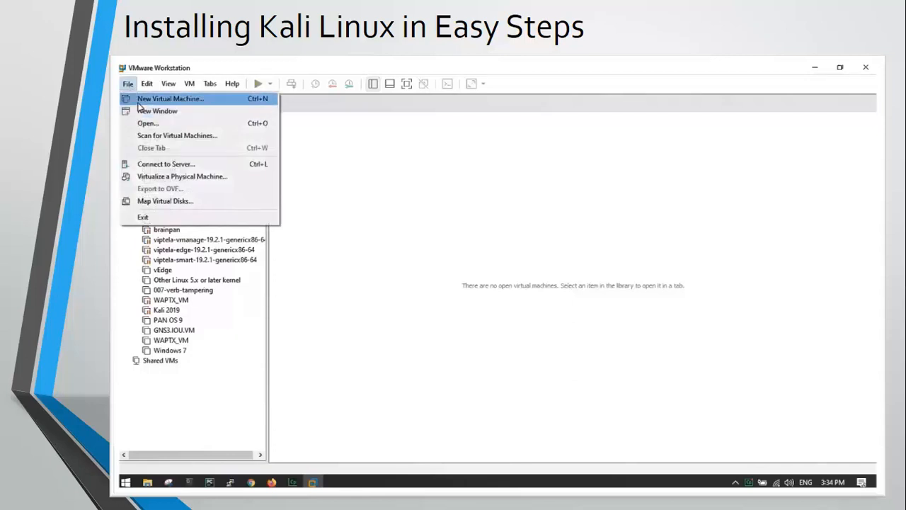
# Begin a new Custom (advanced) virtual machine with Workstation 15.x hardware compatibility.
pyautogui.click(170, 99)
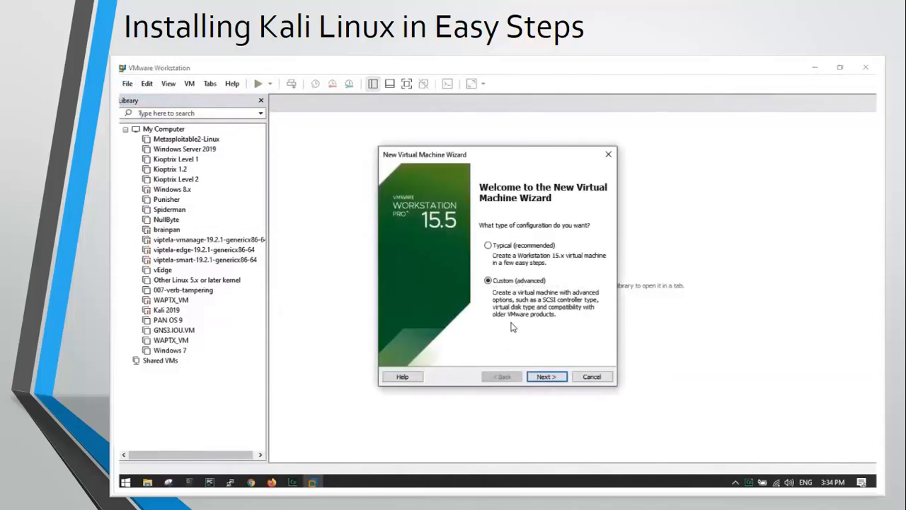
pyautogui.click(547, 377)
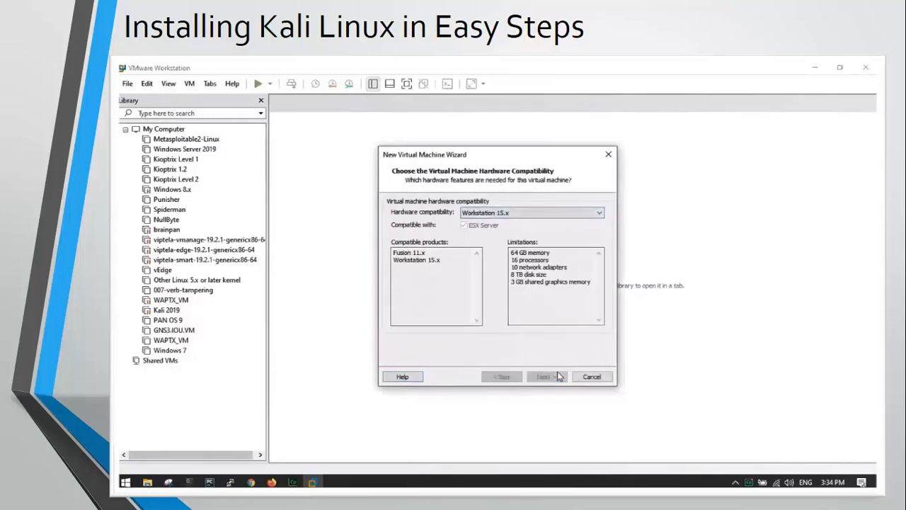
pyautogui.click(546, 376)
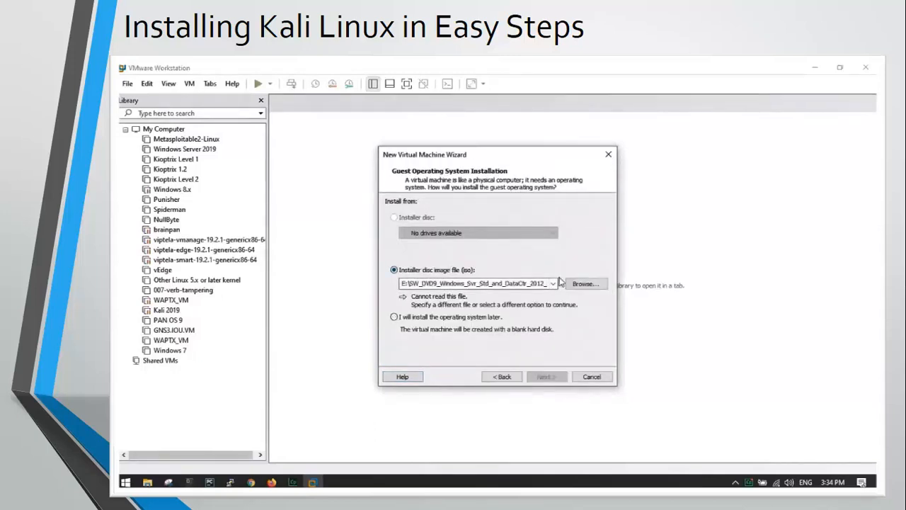
# Choose D:\ISO\kali-linux-2019.4-amd64 as the installer disc image.
pyautogui.click(585, 283)
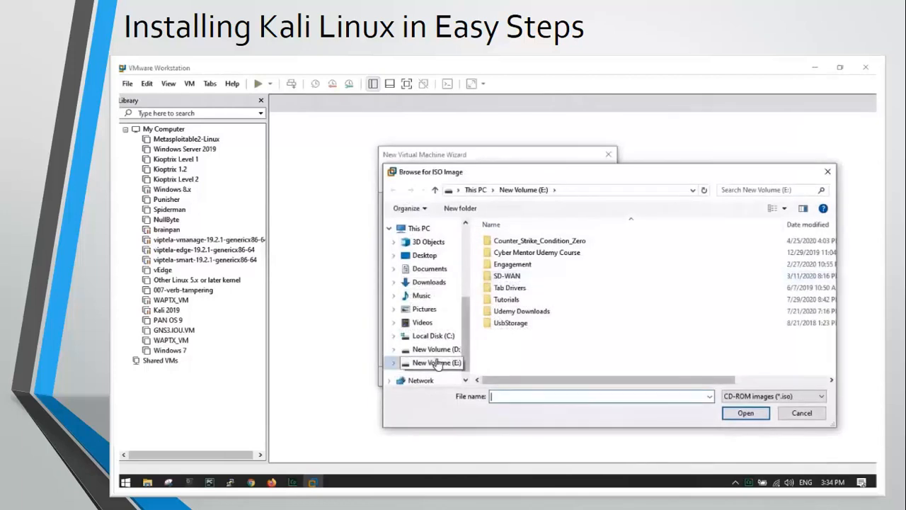
pyautogui.click(436, 349)
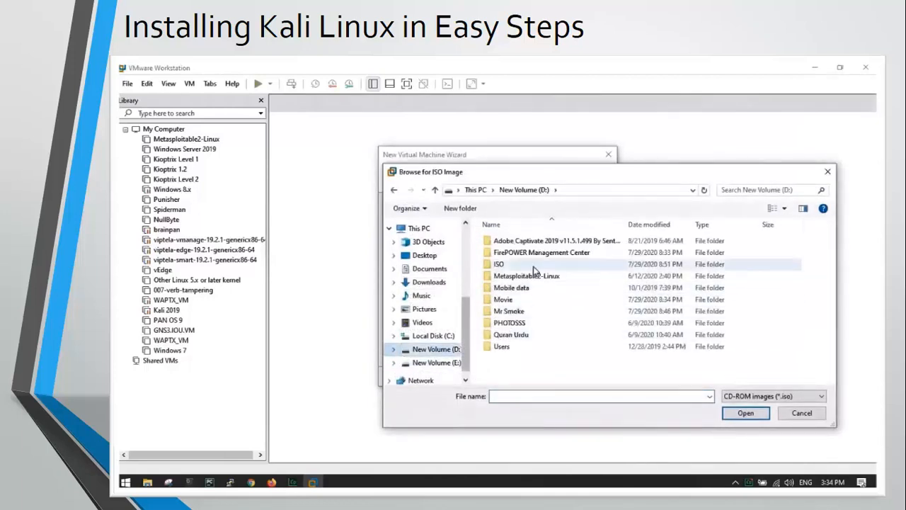
pyautogui.doubleClick(498, 263)
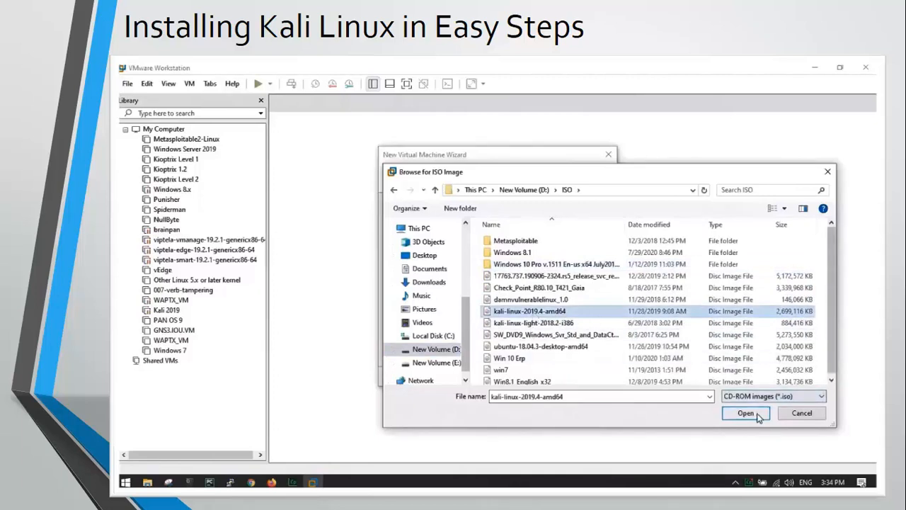
pyautogui.click(744, 414)
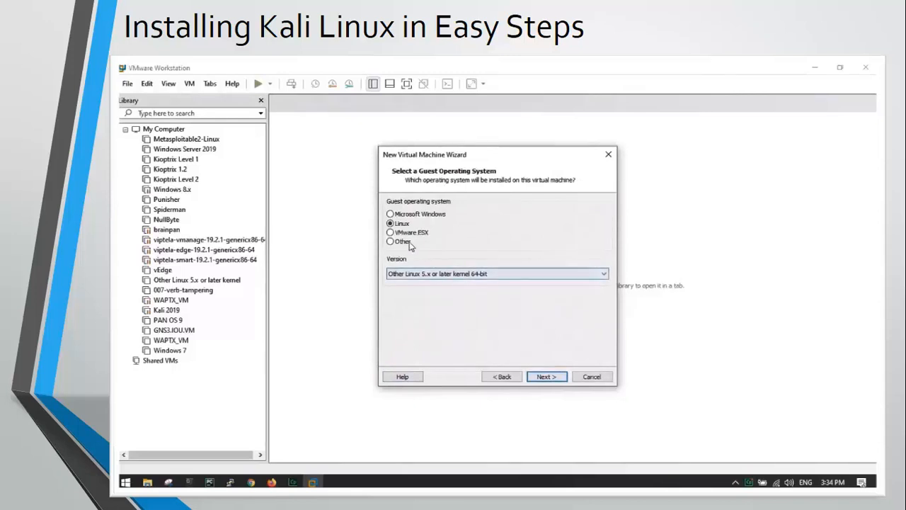
# Pick Debian 6 64-bit as the Linux guest operating system version.
pyautogui.click(603, 275)
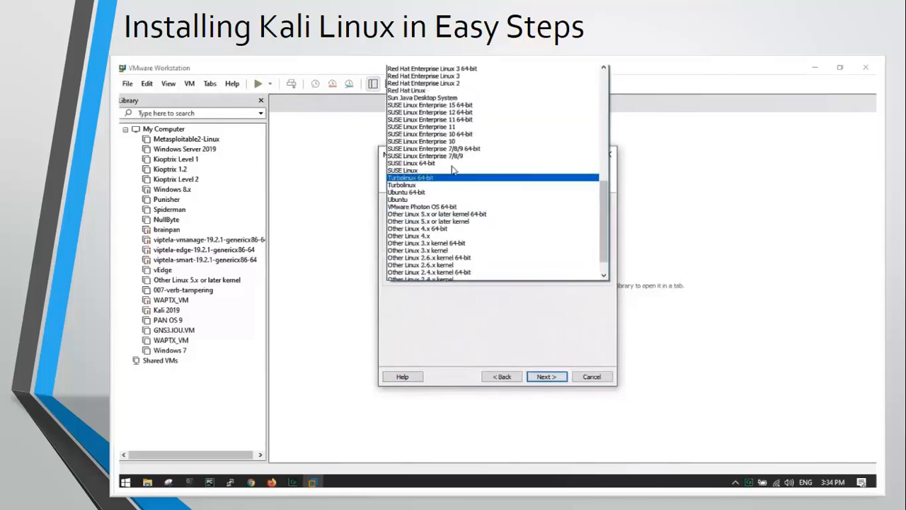
pyautogui.scroll(3)
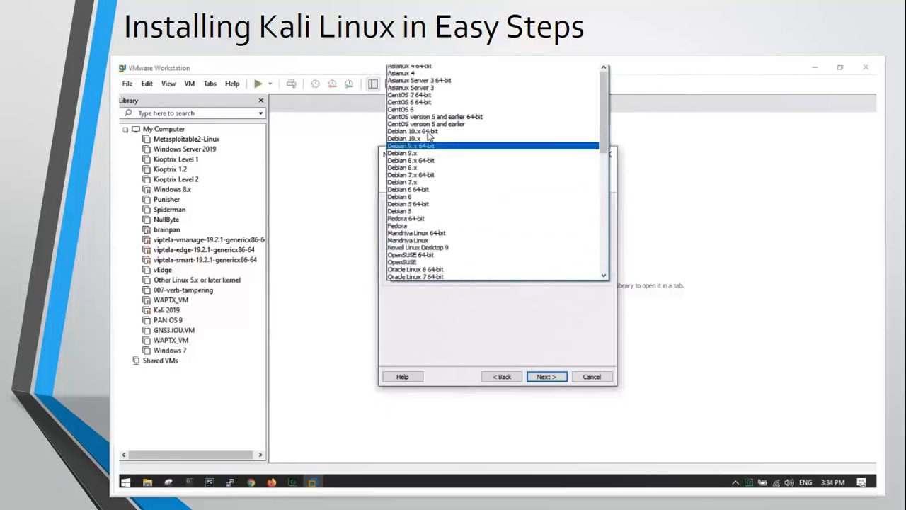
pyautogui.click(408, 190)
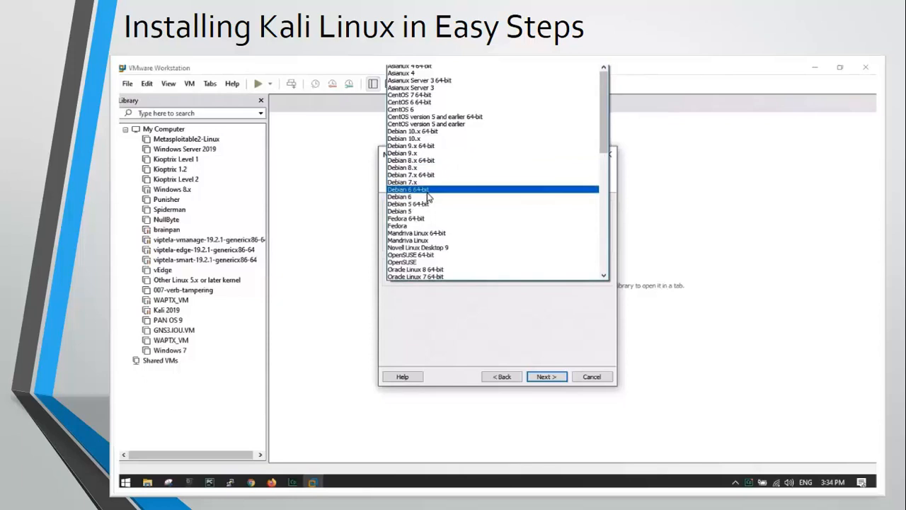
pyautogui.click(408, 190)
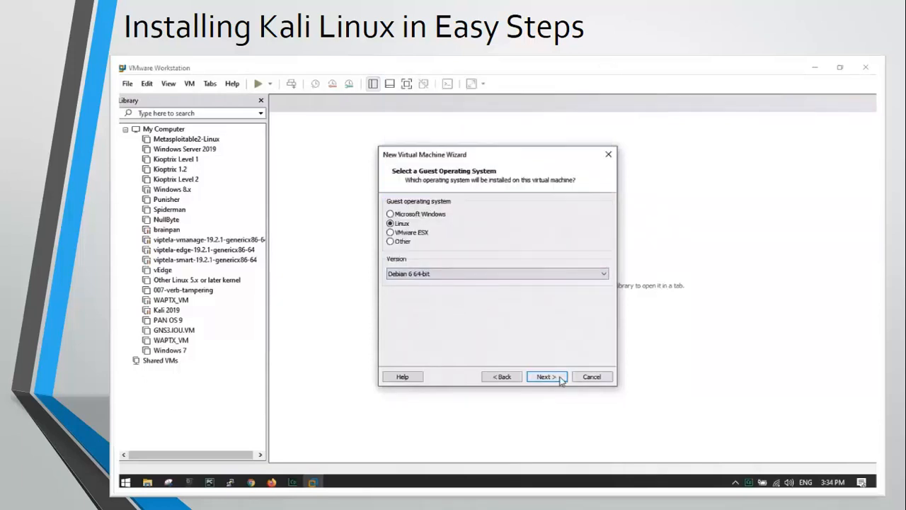
# Name the virtual machine 'Kali', letting its location folder update to Kali.
pyautogui.click(547, 376)
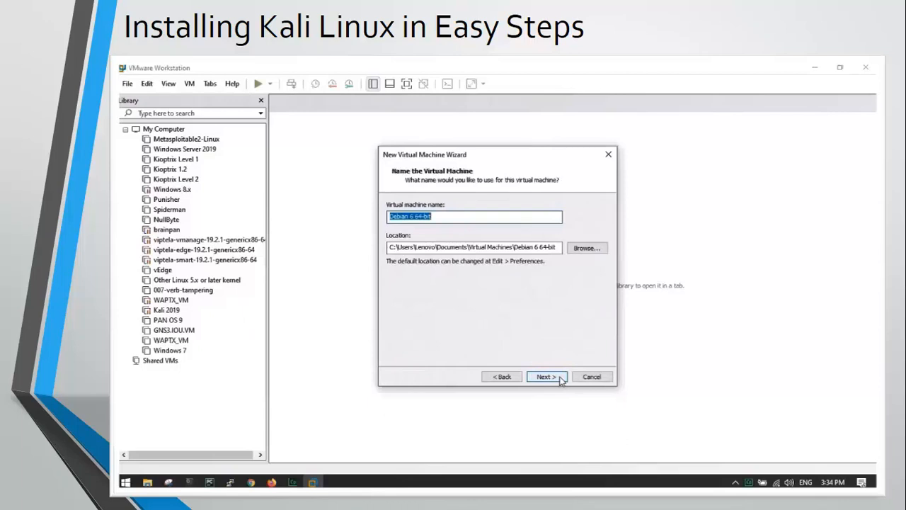
pyautogui.moveTo(442, 221)
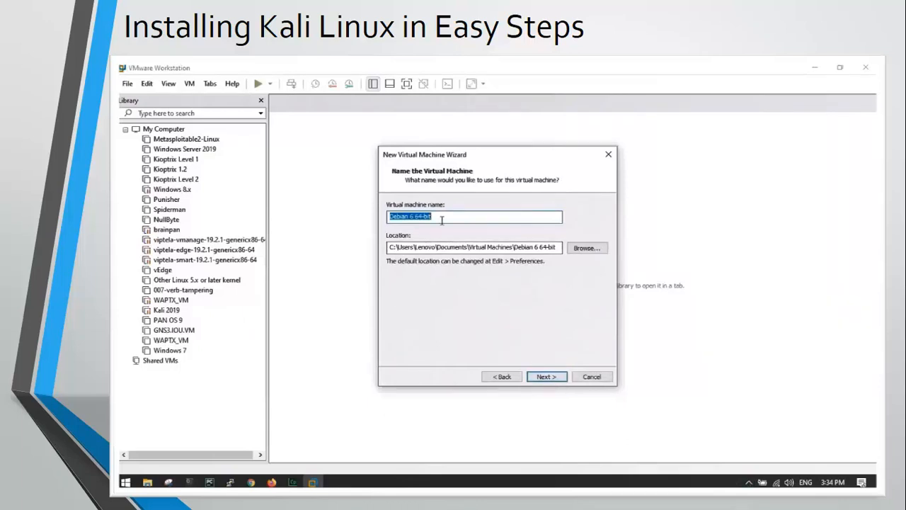
pyautogui.write('K')
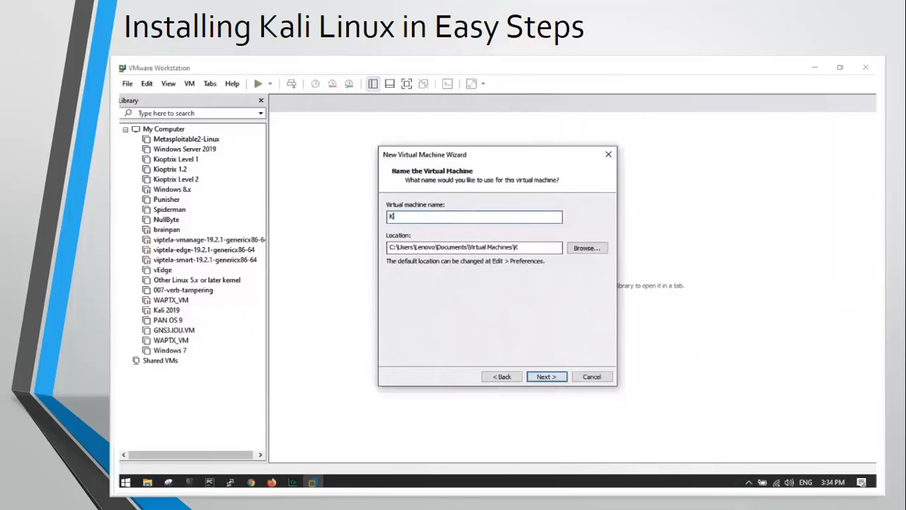
pyautogui.write('ali')
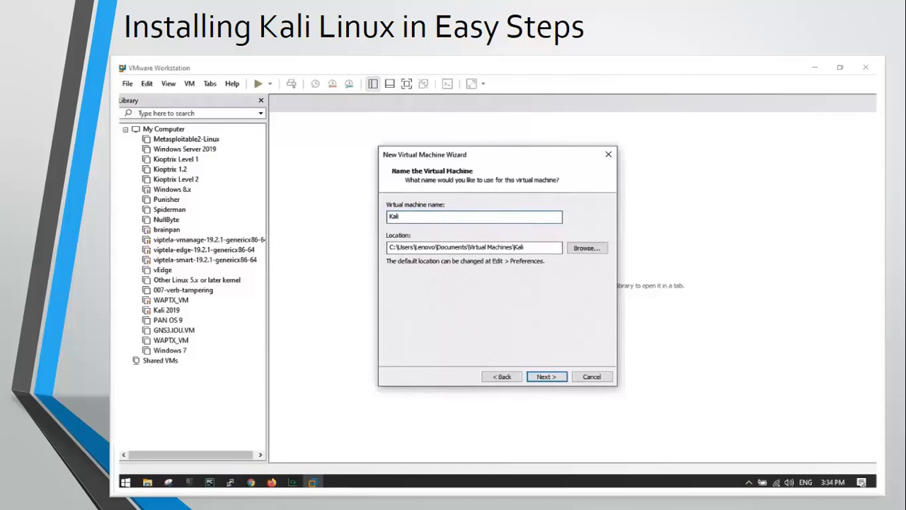
pyautogui.click(546, 377)
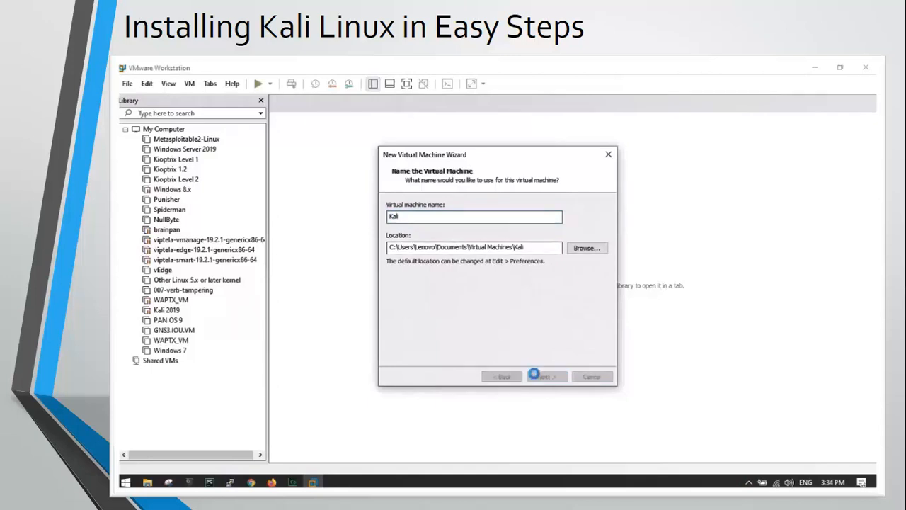
# Give the VM 2 processors × 2 cores, 2048 MB memory, NAT networking, LSI Logic SCSI and a new virtual disk.
pyautogui.click(545, 377)
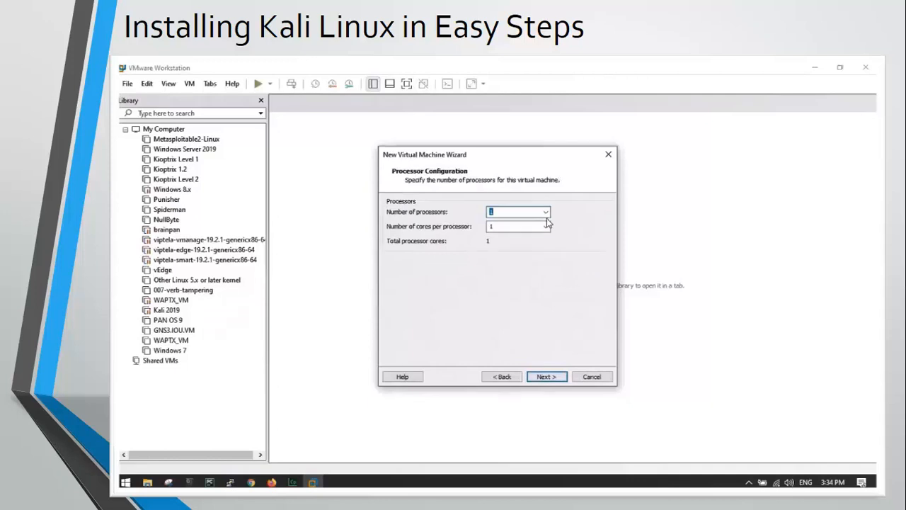
pyautogui.click(545, 212)
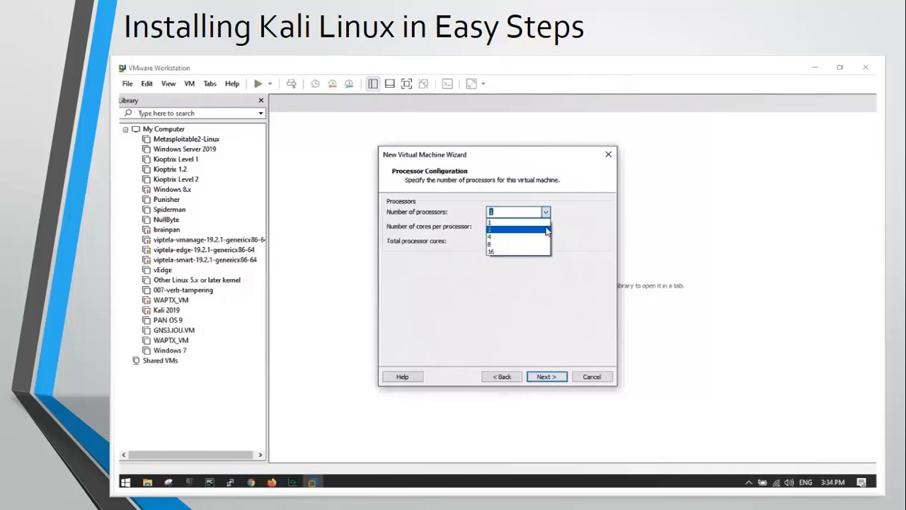
pyautogui.click(519, 230)
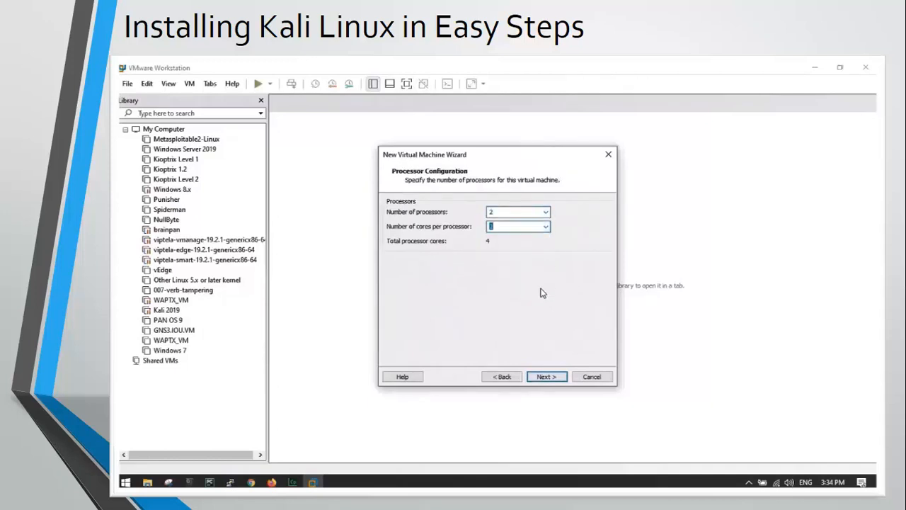
pyautogui.click(545, 377)
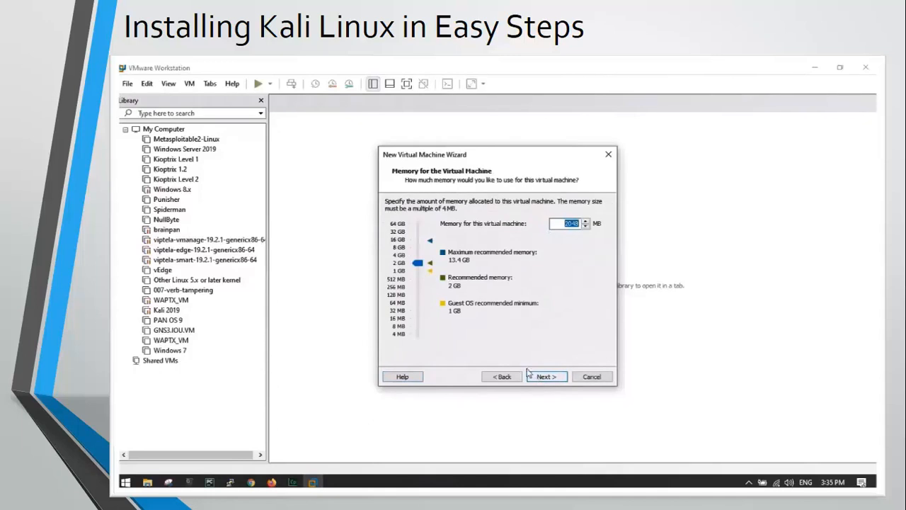
pyautogui.click(544, 377)
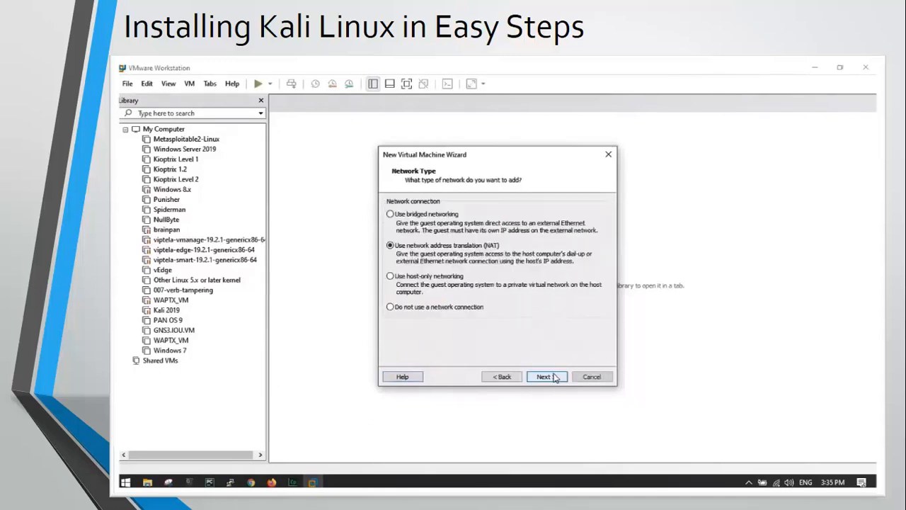
pyautogui.click(544, 377)
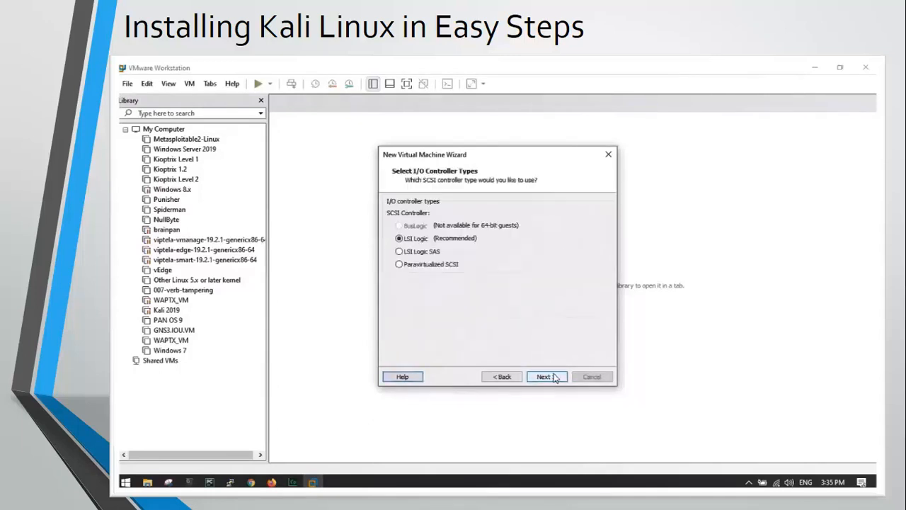
pyautogui.click(544, 376)
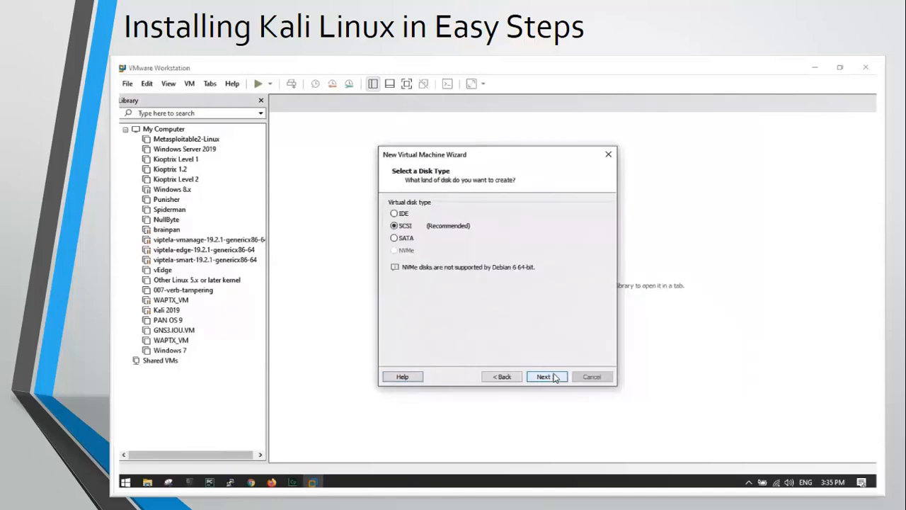
pyautogui.click(544, 377)
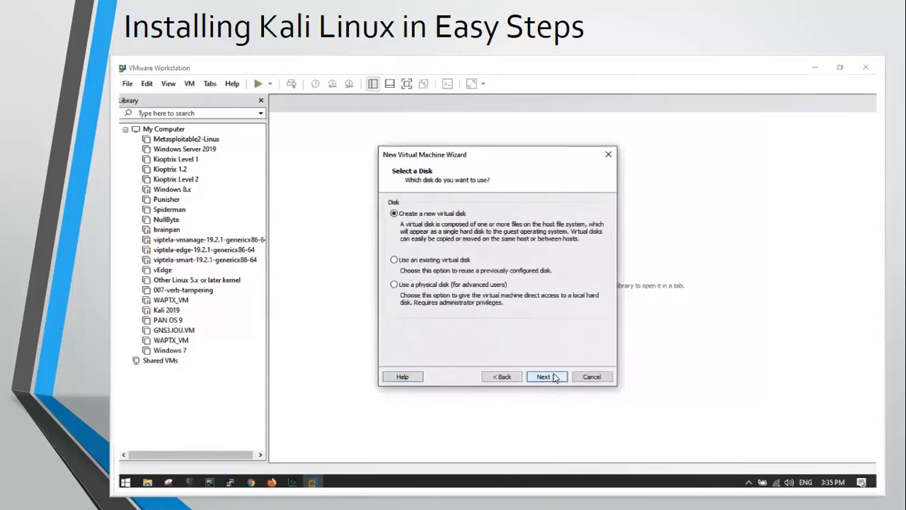
pyautogui.click(544, 376)
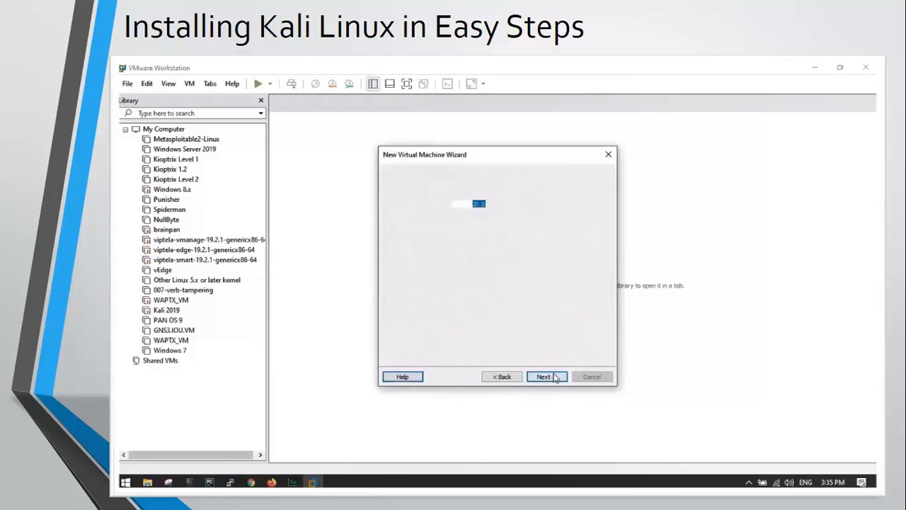
# Size the disk at 30 GB stored as a single file, accept the disk file name and finish creating the Kali VM.
pyautogui.click(546, 377)
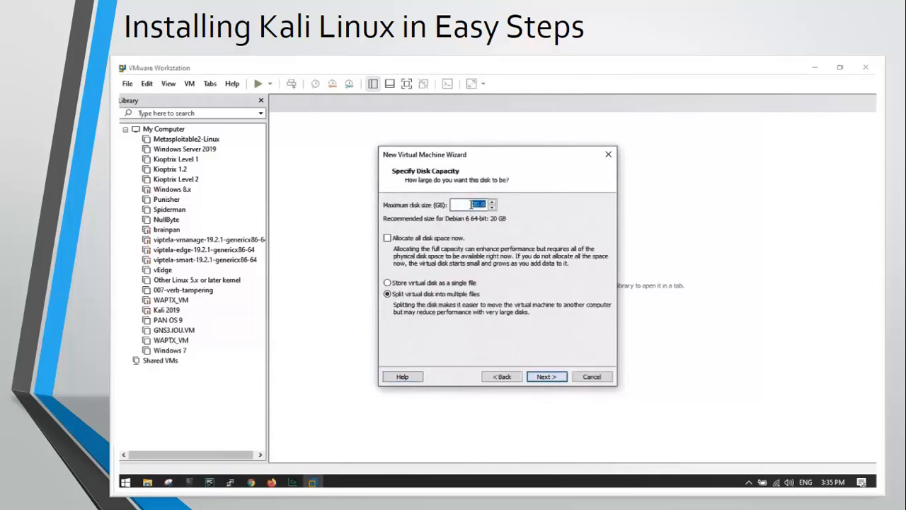
pyautogui.click(387, 283)
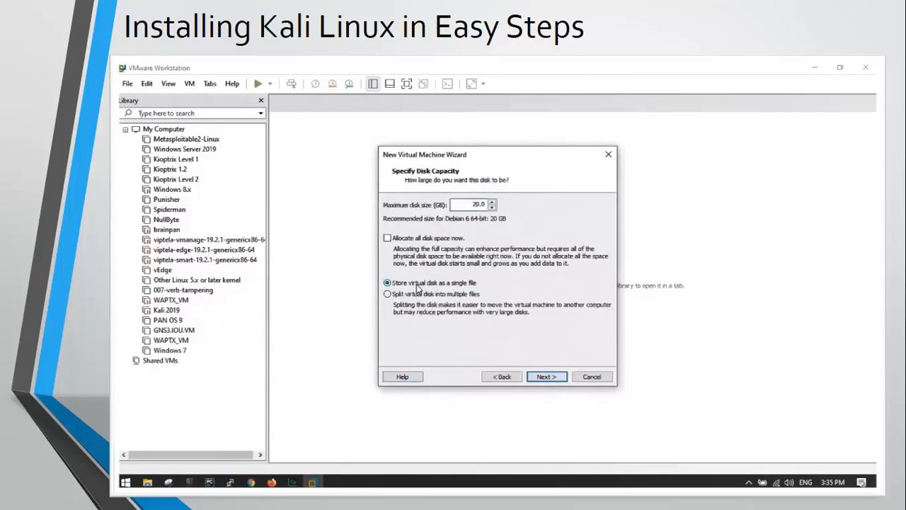
pyautogui.moveTo(546, 376)
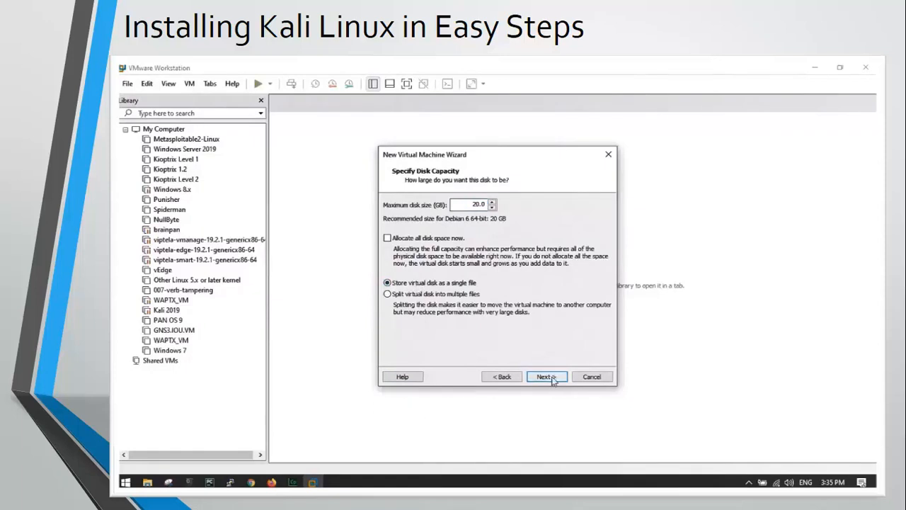
pyautogui.click(545, 377)
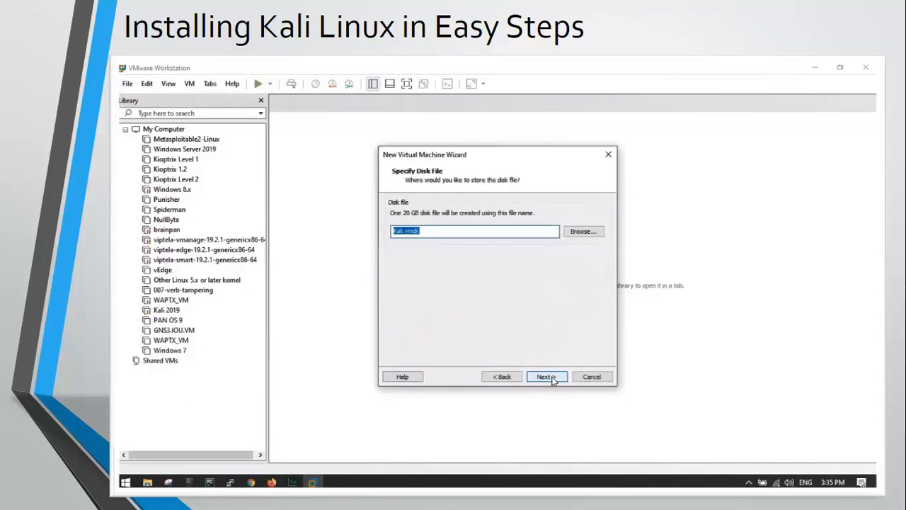
pyautogui.click(546, 377)
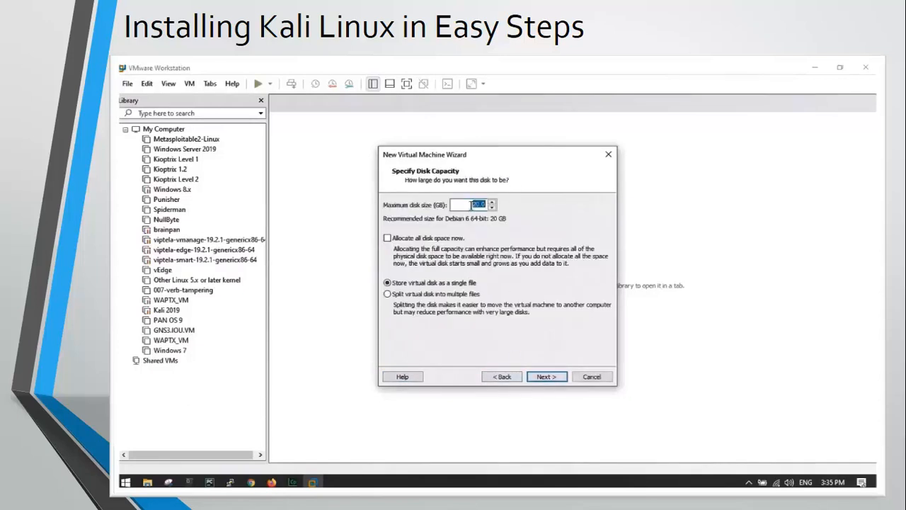
pyautogui.write('1')
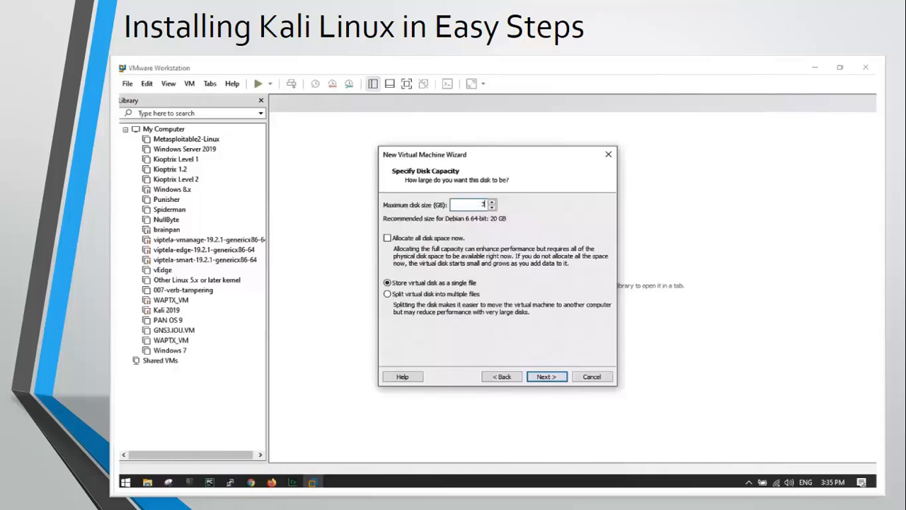
pyautogui.click(547, 377)
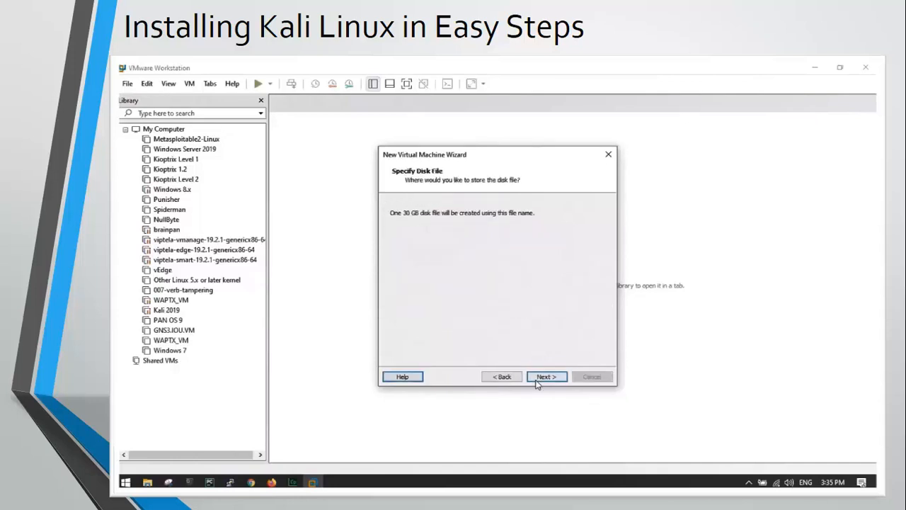
pyautogui.click(546, 376)
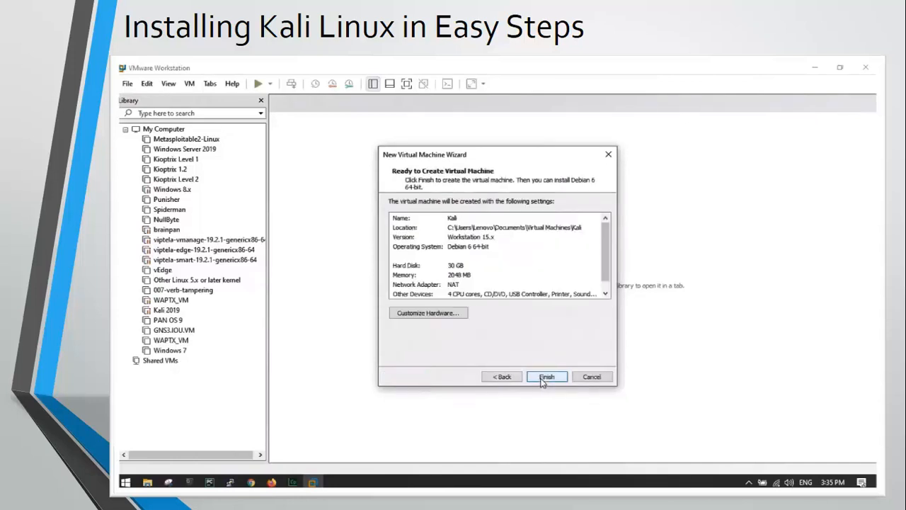
pyautogui.click(547, 377)
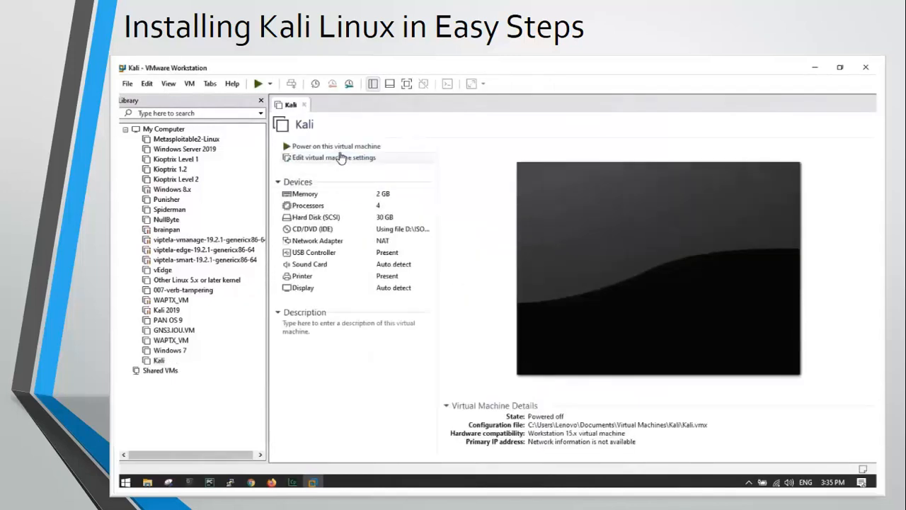
# Power on the Kali VM and launch Graphical install from its boot menu.
pyautogui.click(336, 145)
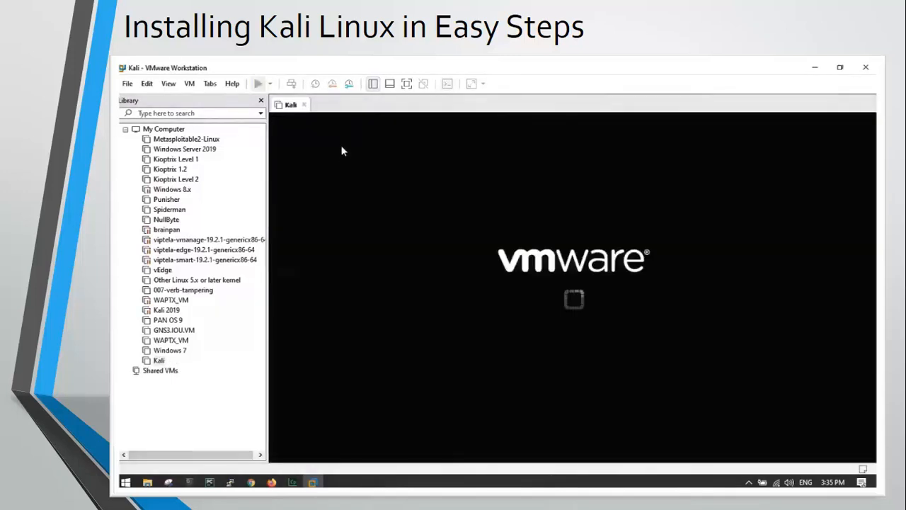
pyautogui.click(258, 84)
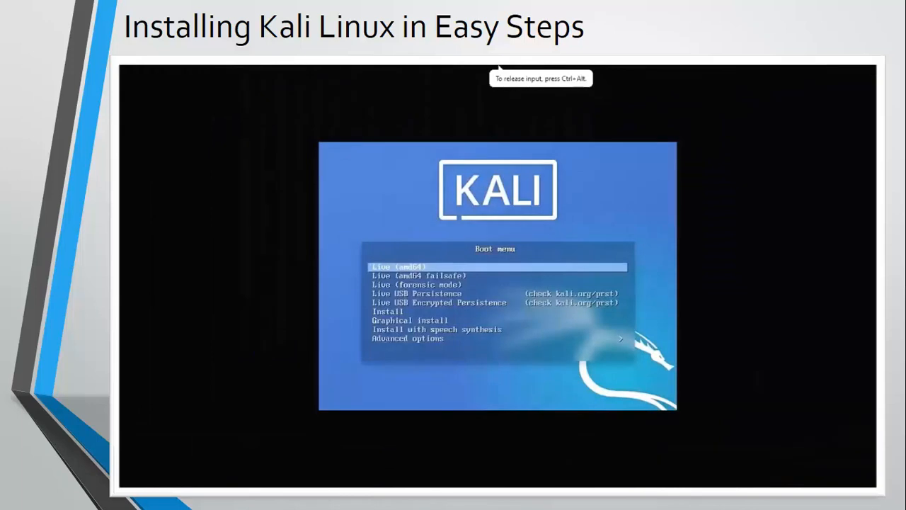
pyautogui.press('Down')
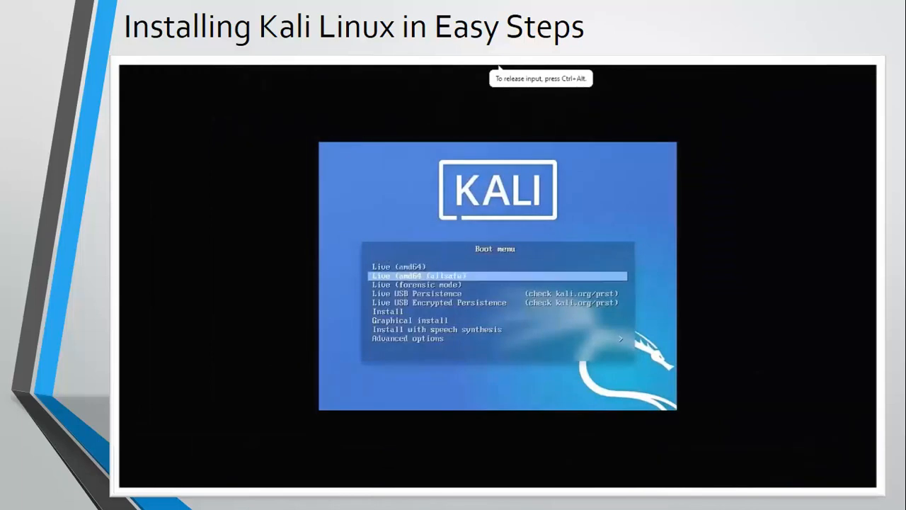
pyautogui.press('Down')
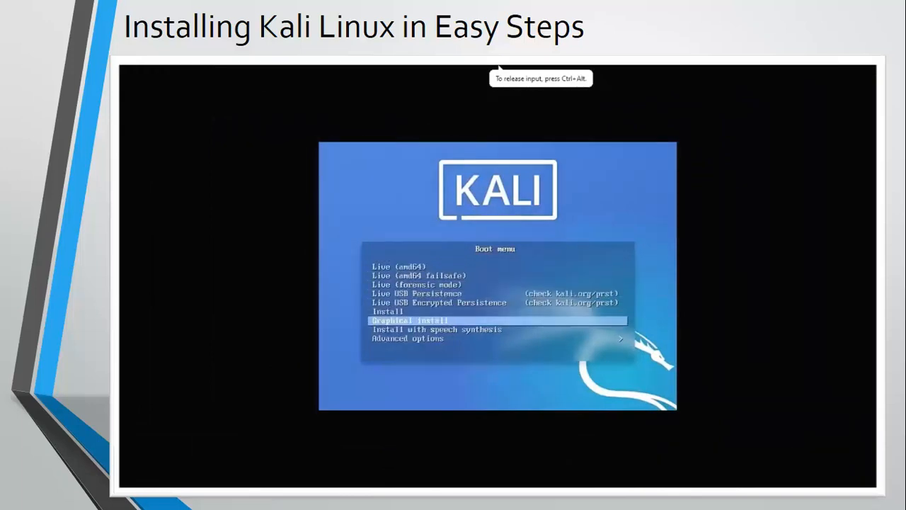
pyautogui.press('Return')
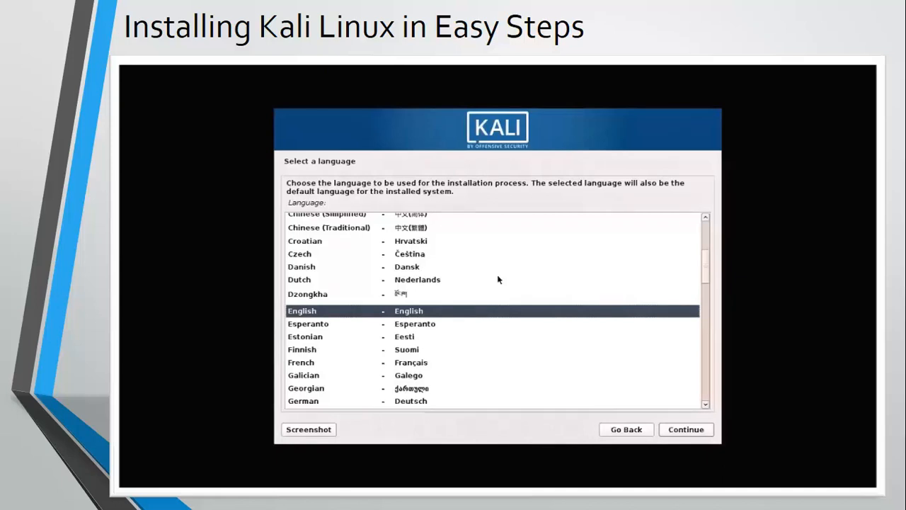
pyautogui.moveTo(714, 411)
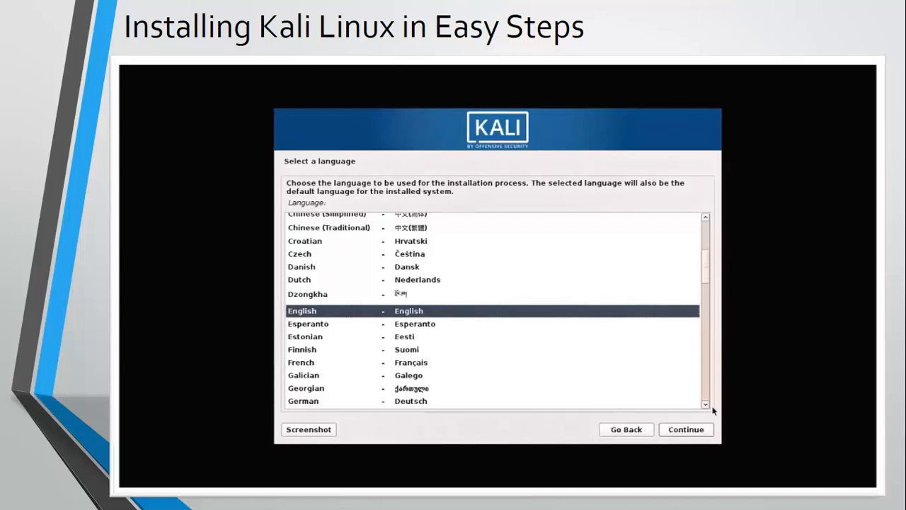
# Keep English as the language and United States as the location in the installer.
pyautogui.click(685, 429)
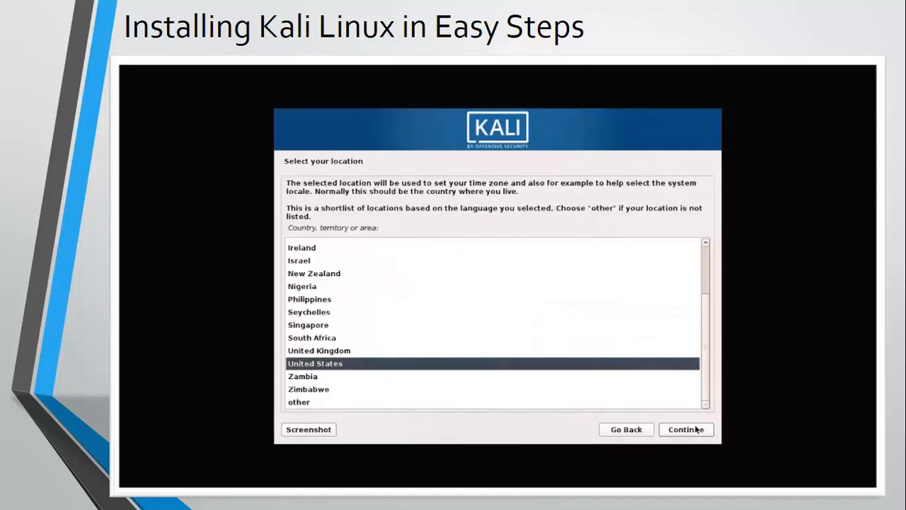
pyautogui.click(685, 429)
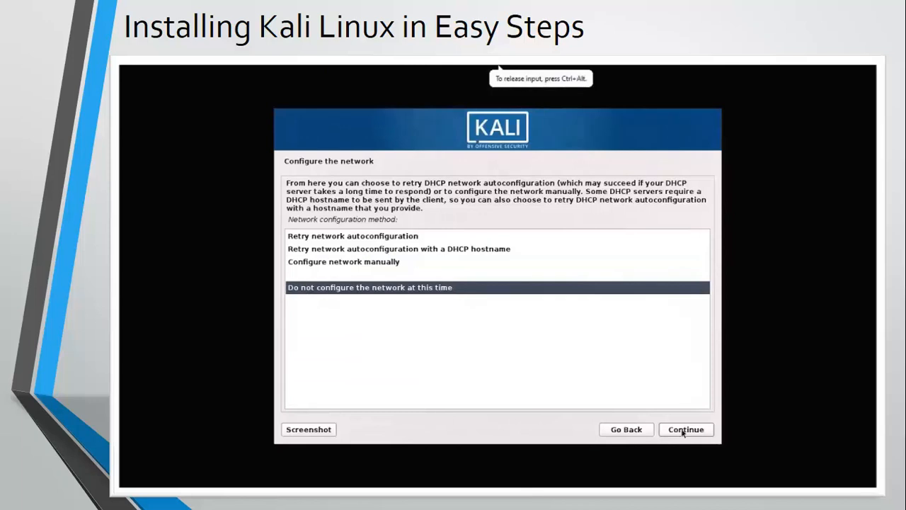
pyautogui.click(685, 429)
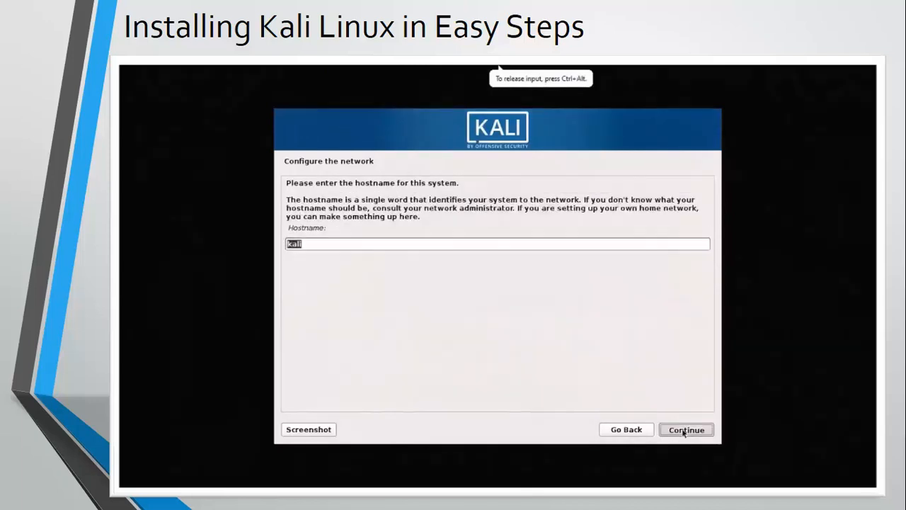
pyautogui.click(686, 431)
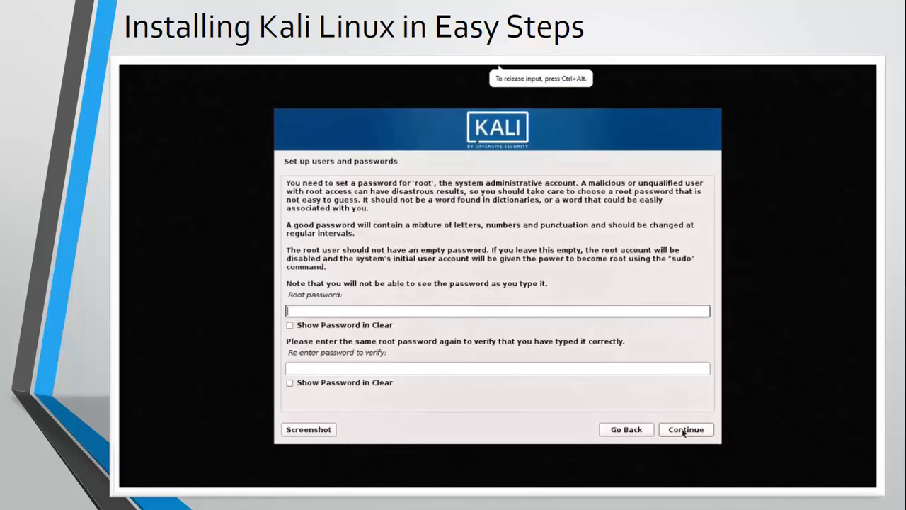
pyautogui.write('••••')
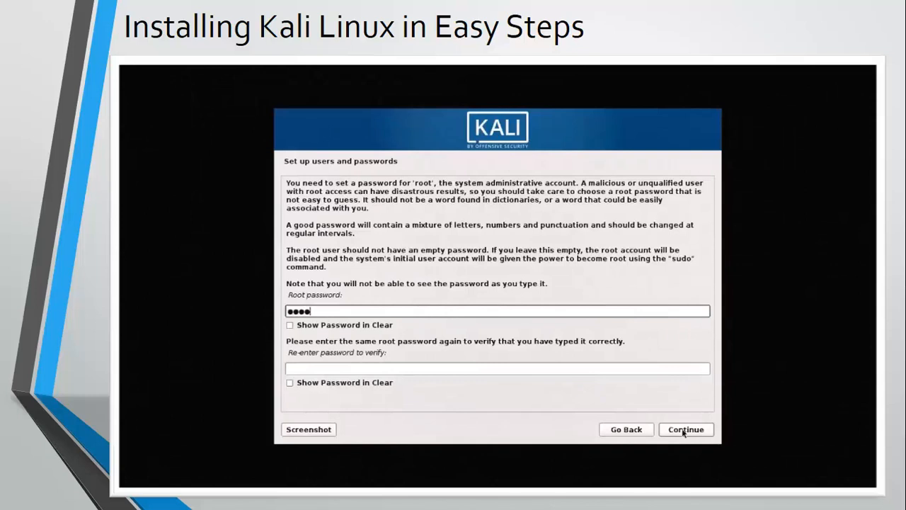
pyautogui.write('password')
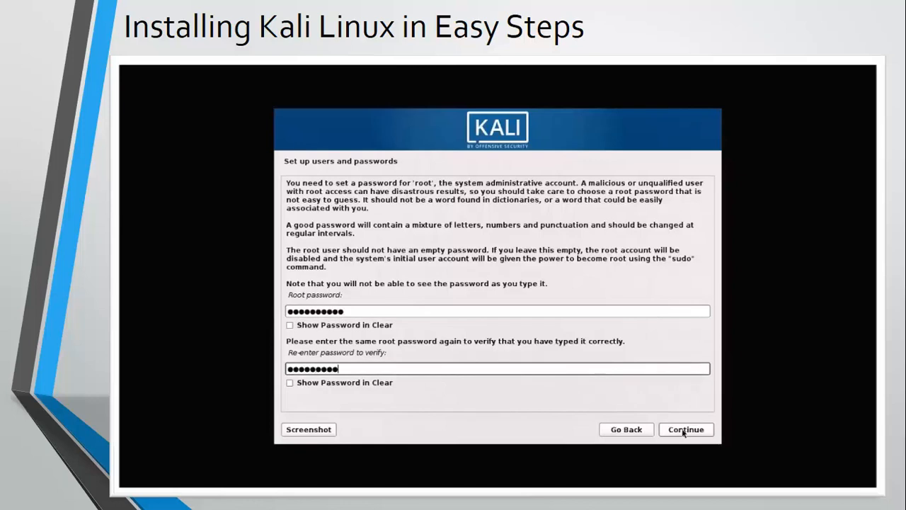
pyautogui.click(685, 429)
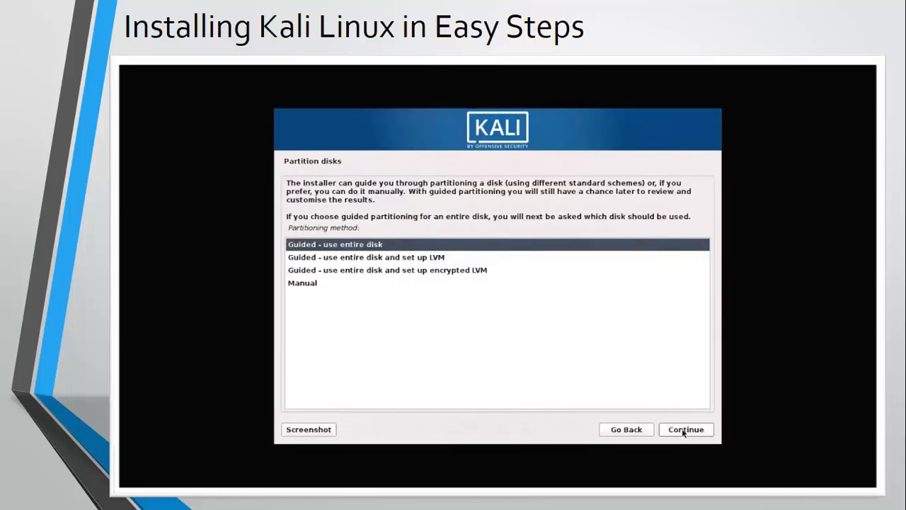
# Use 'Guided - use entire disk', finish partitioning and confirm Yes to write the changes.
pyautogui.click(686, 429)
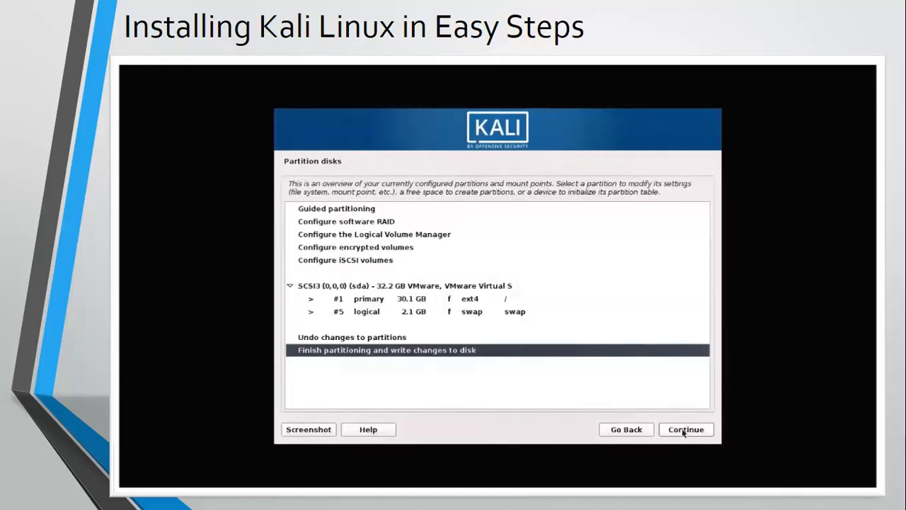
pyautogui.click(685, 429)
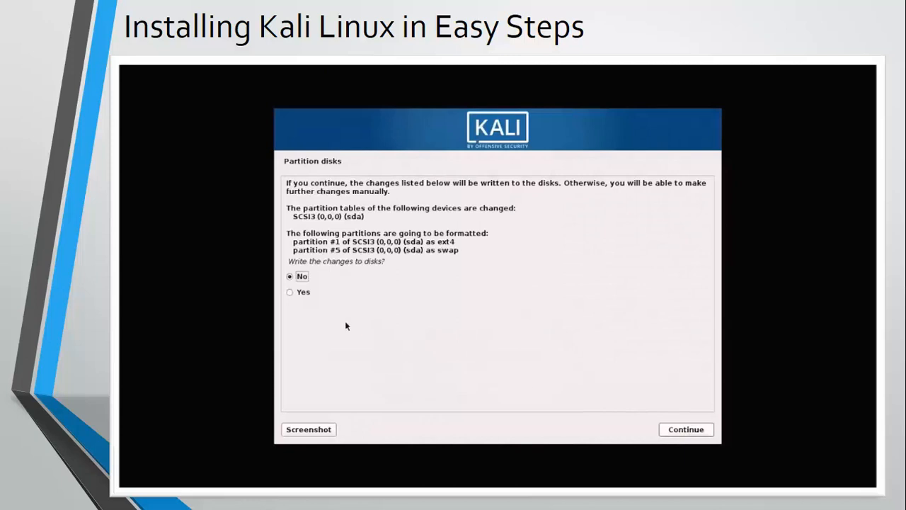
pyautogui.click(288, 292)
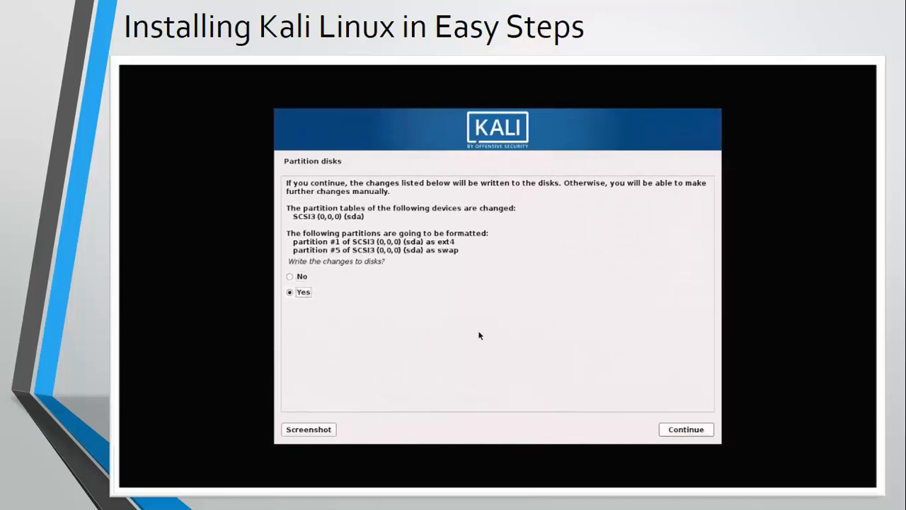
pyautogui.click(685, 429)
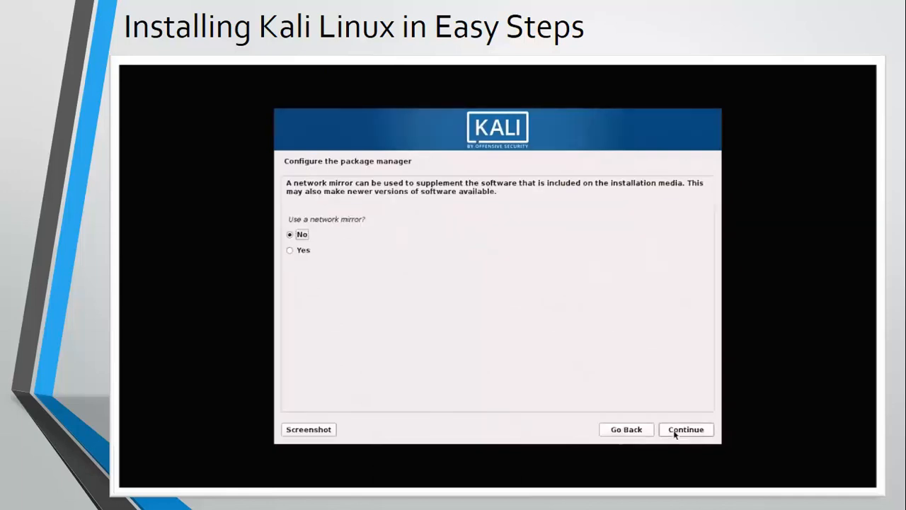
# Skip the network mirror and install GRUB to the master boot record on /dev/sda.
pyautogui.click(685, 429)
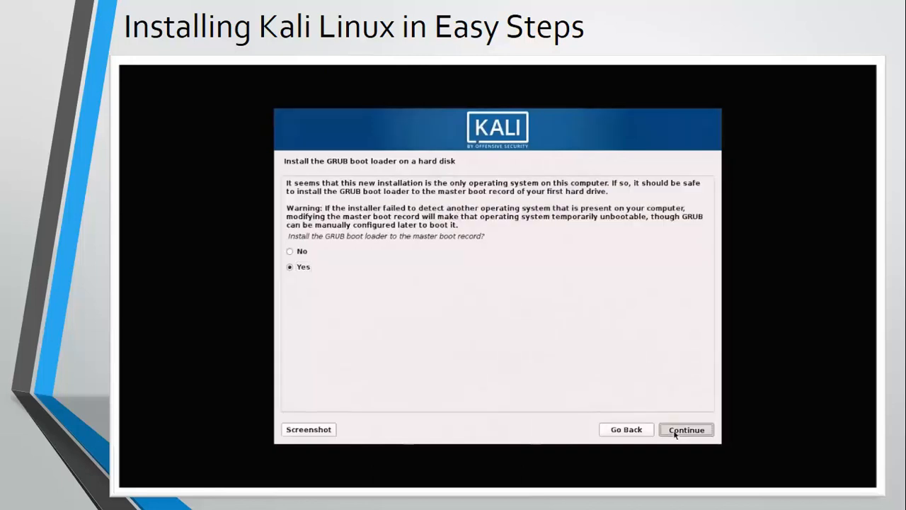
pyautogui.click(685, 429)
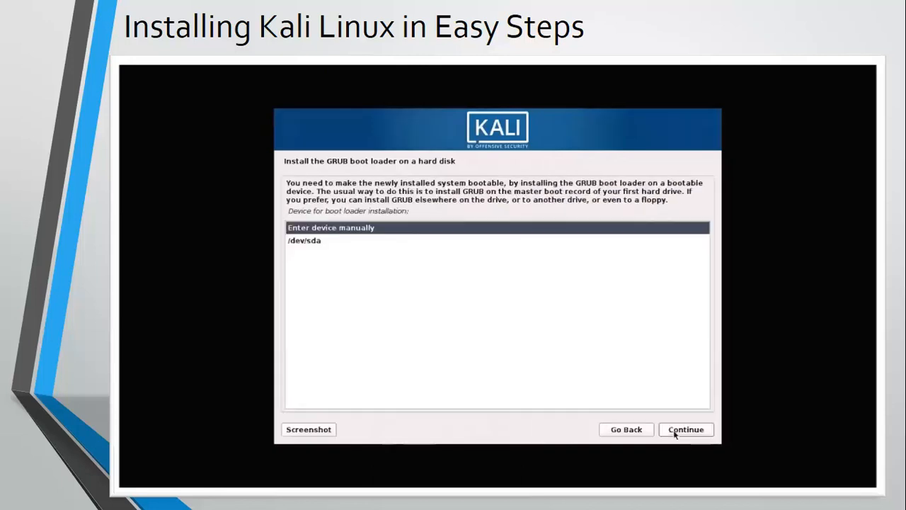
pyautogui.moveTo(545, 308)
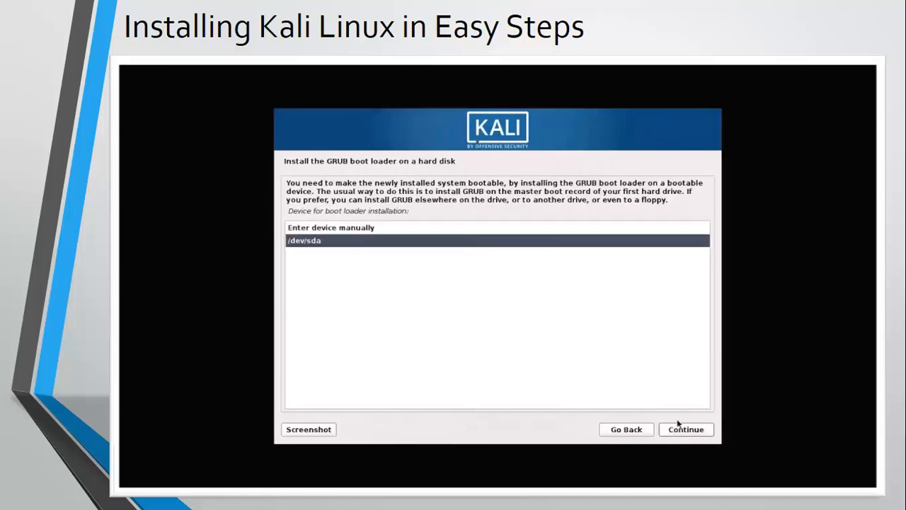
pyautogui.click(685, 429)
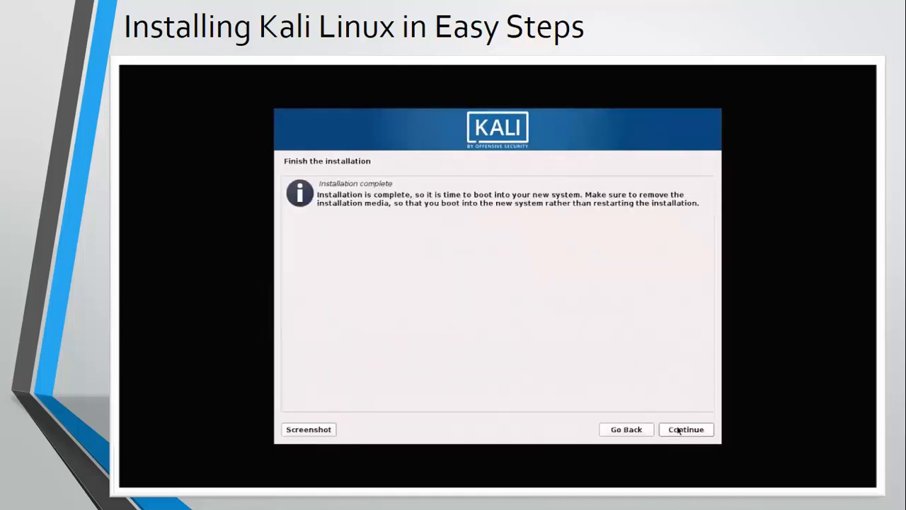
# Continue past 'Installation complete' so the VM reboots to the Kali login screen.
pyautogui.click(685, 429)
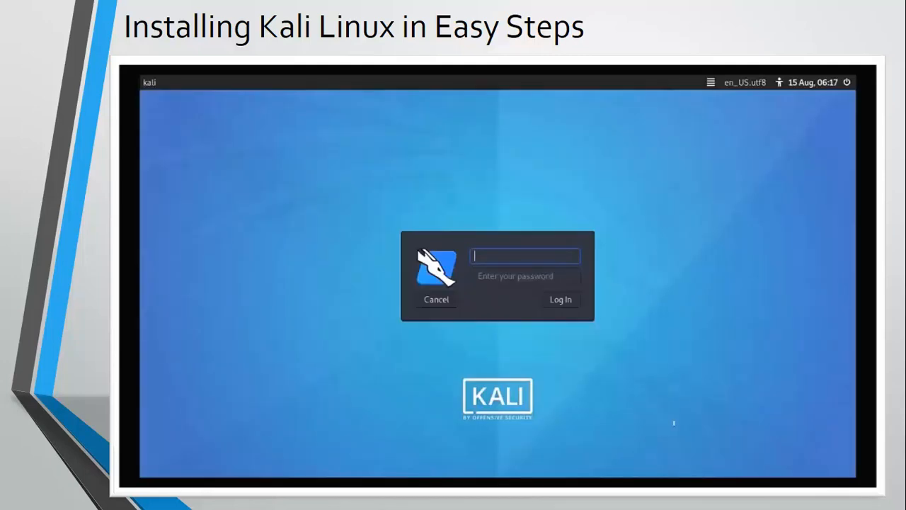
# Log in as root with the password to reach the Kali desktop.
pyautogui.write('root')
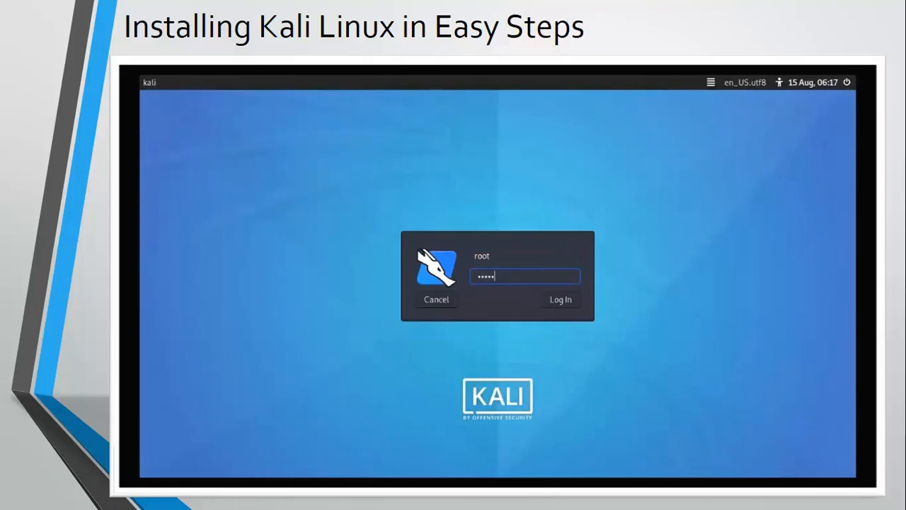
pyautogui.click(560, 299)
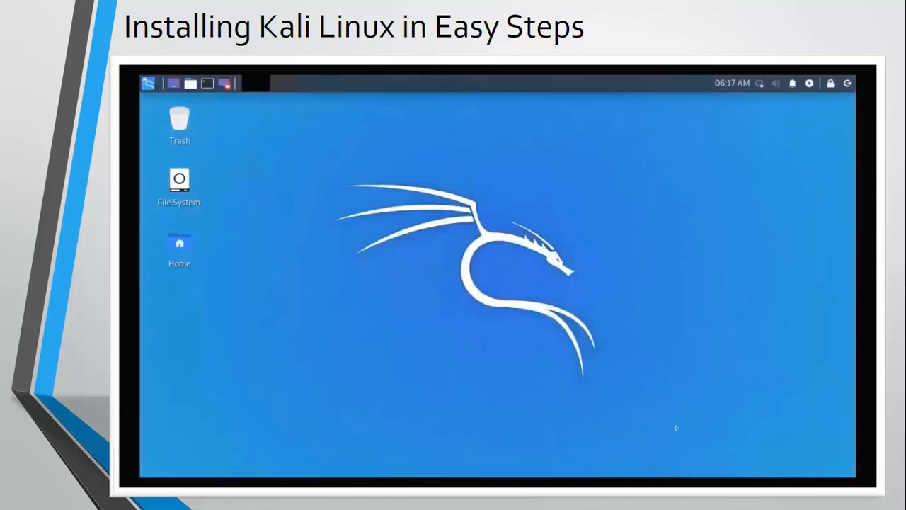
pyautogui.moveTo(691, 67)
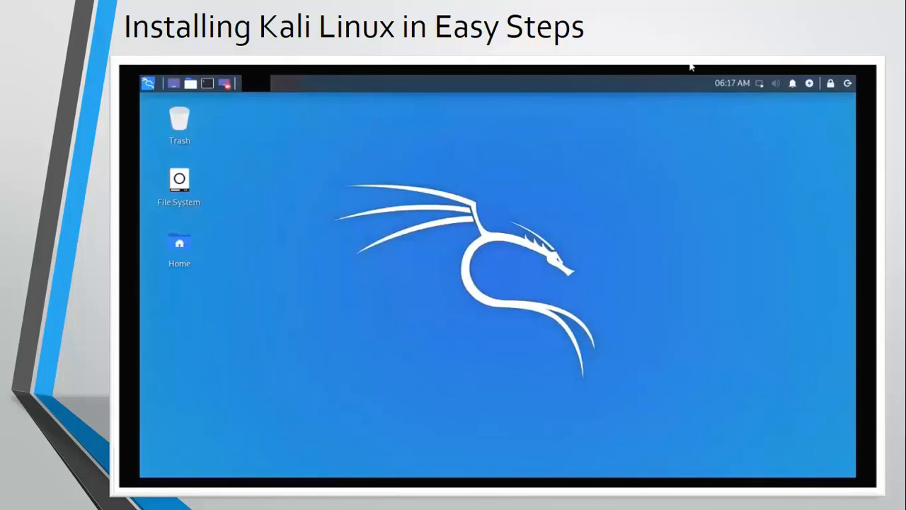